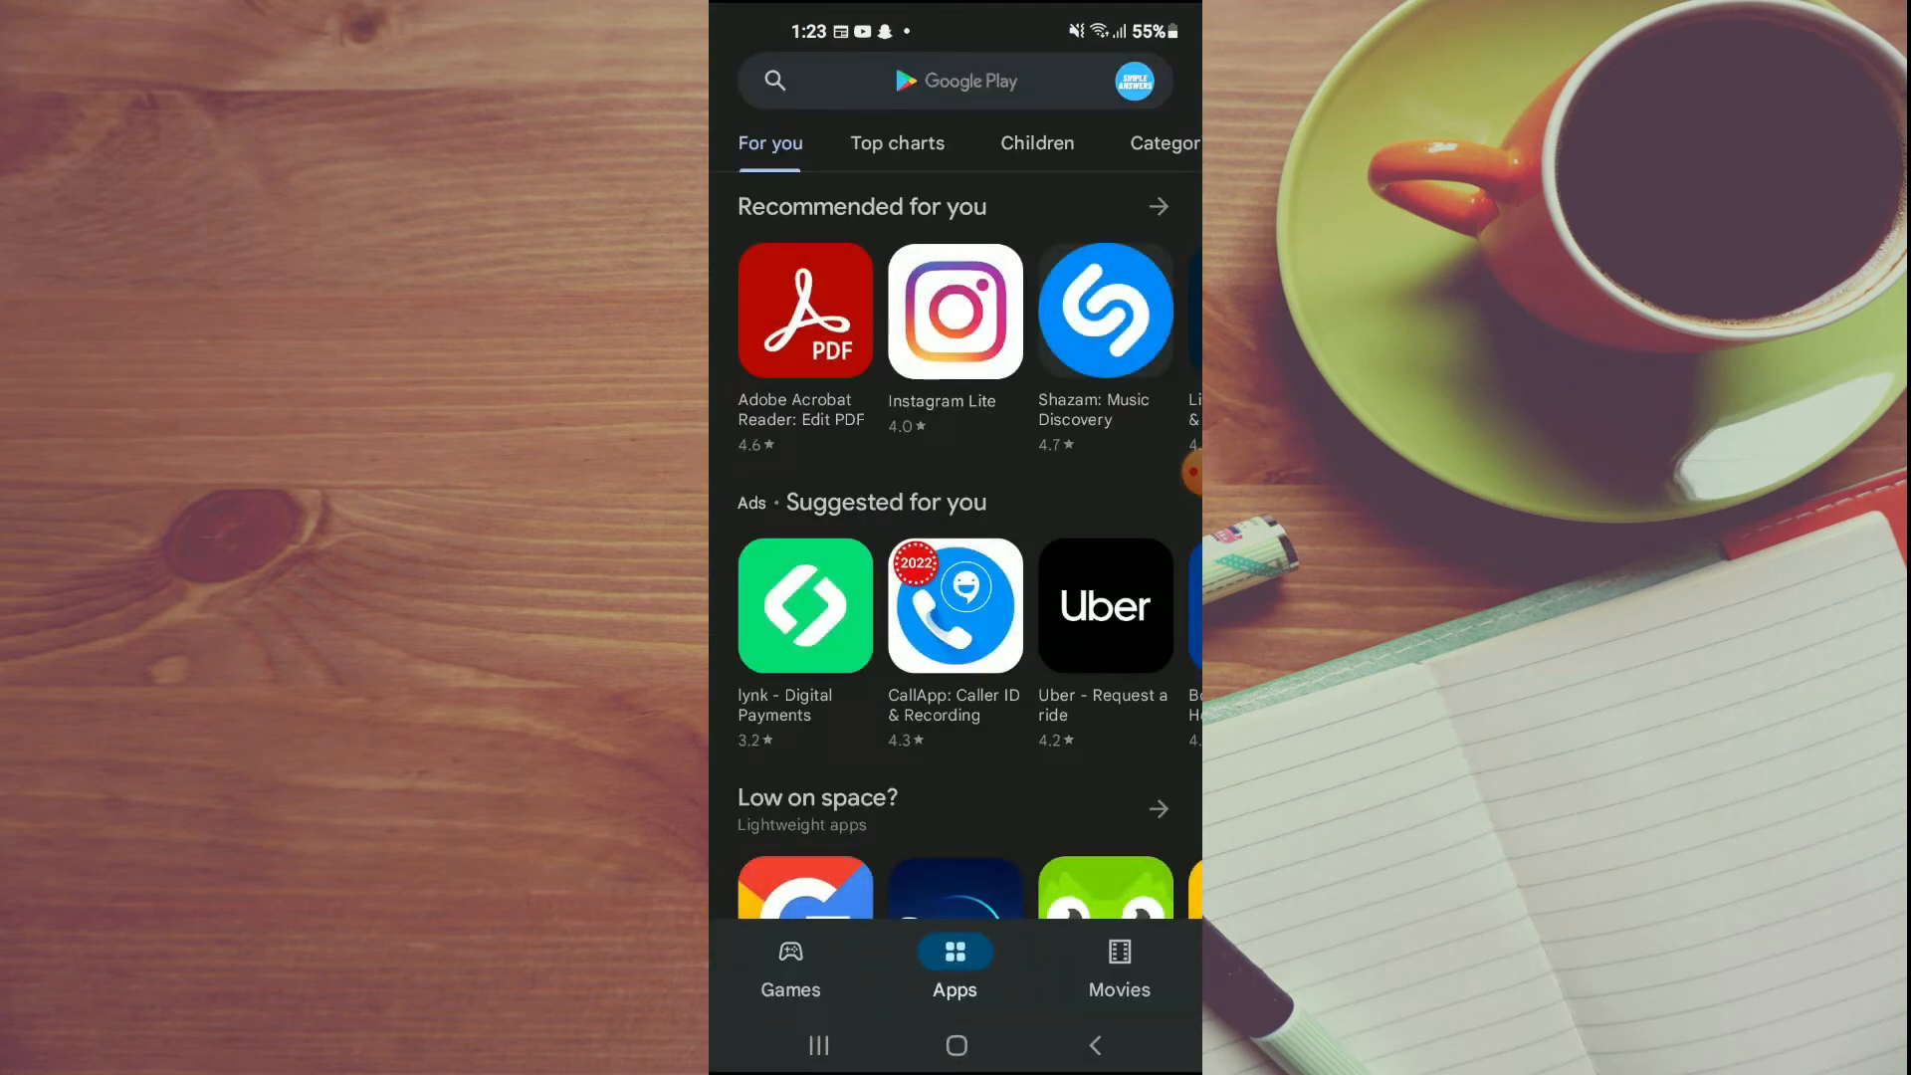
Search Play Store for Facebook, confirm it shows Open (no update), and return home
left_click(943, 80)
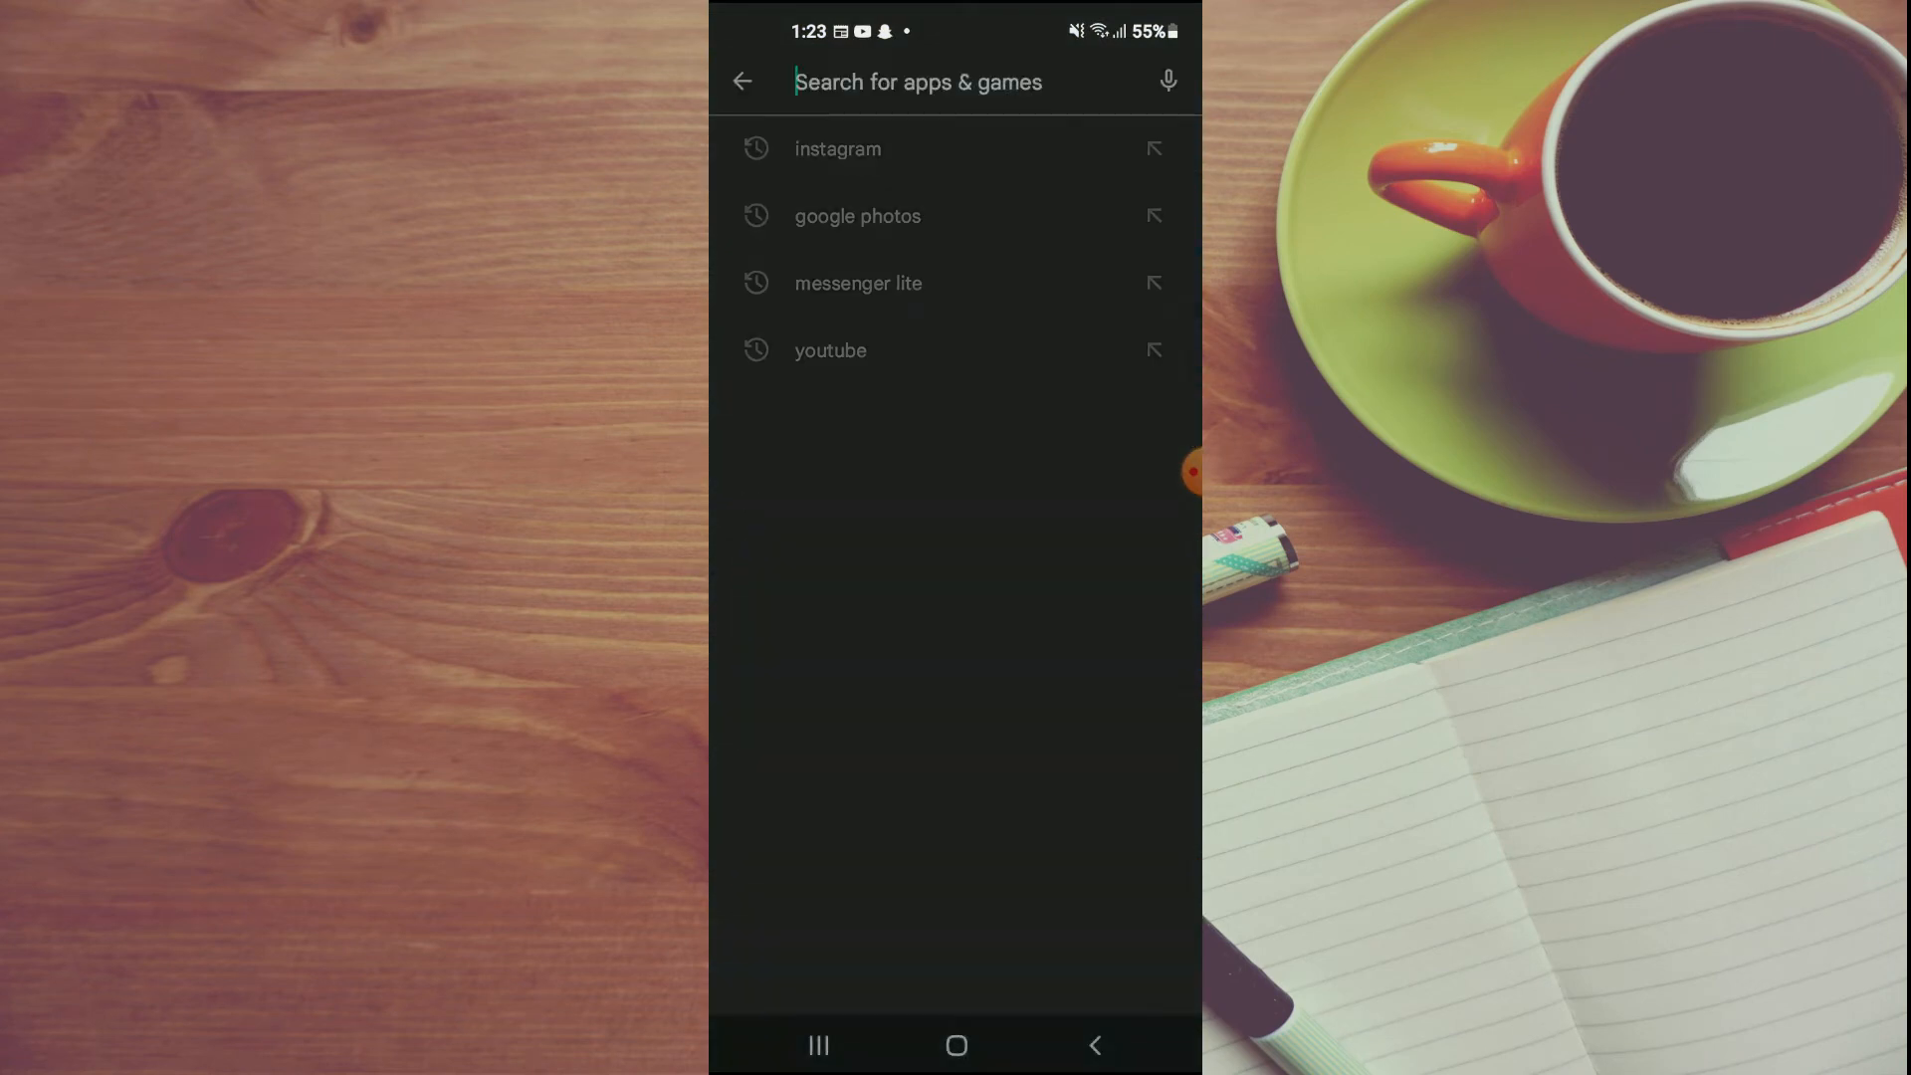
type("facebook")
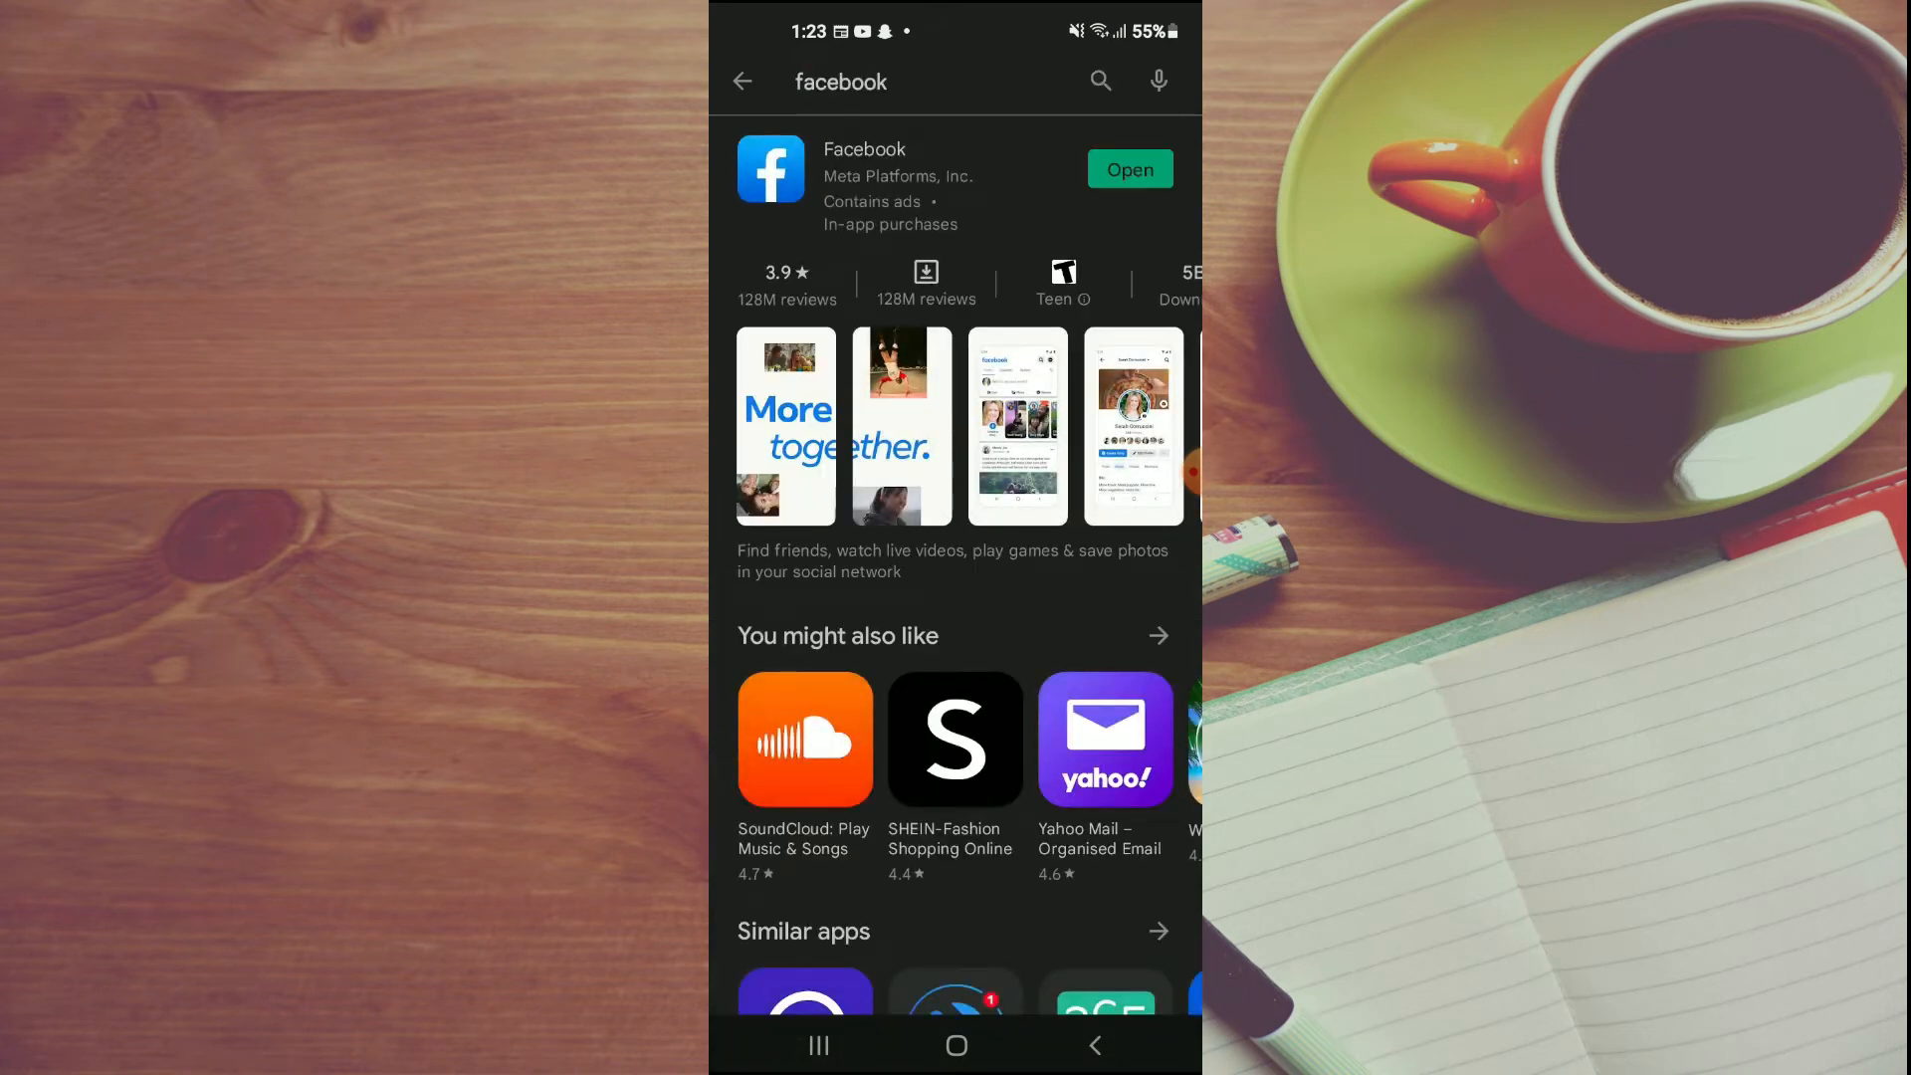
left_click(864, 160)
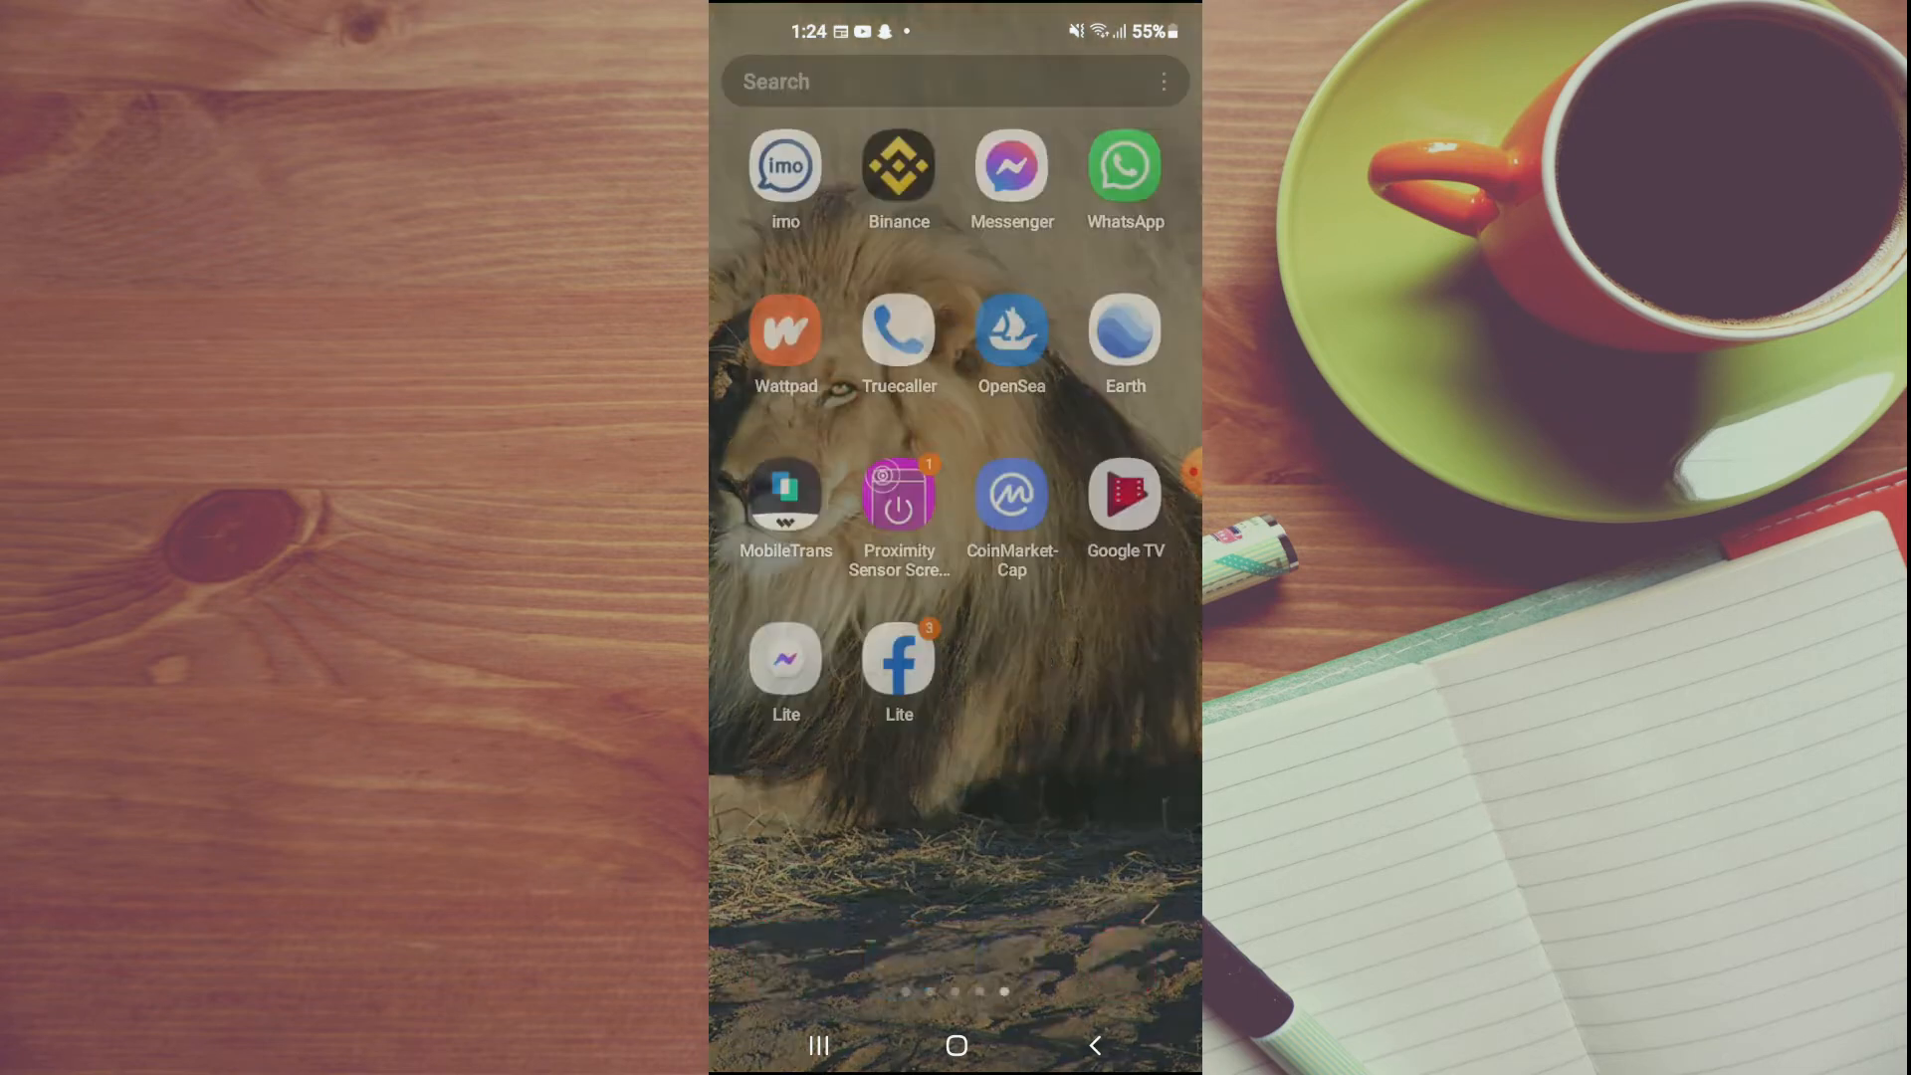
Find Settings in the app drawer and scroll to its Apps section
scroll("left", 3)
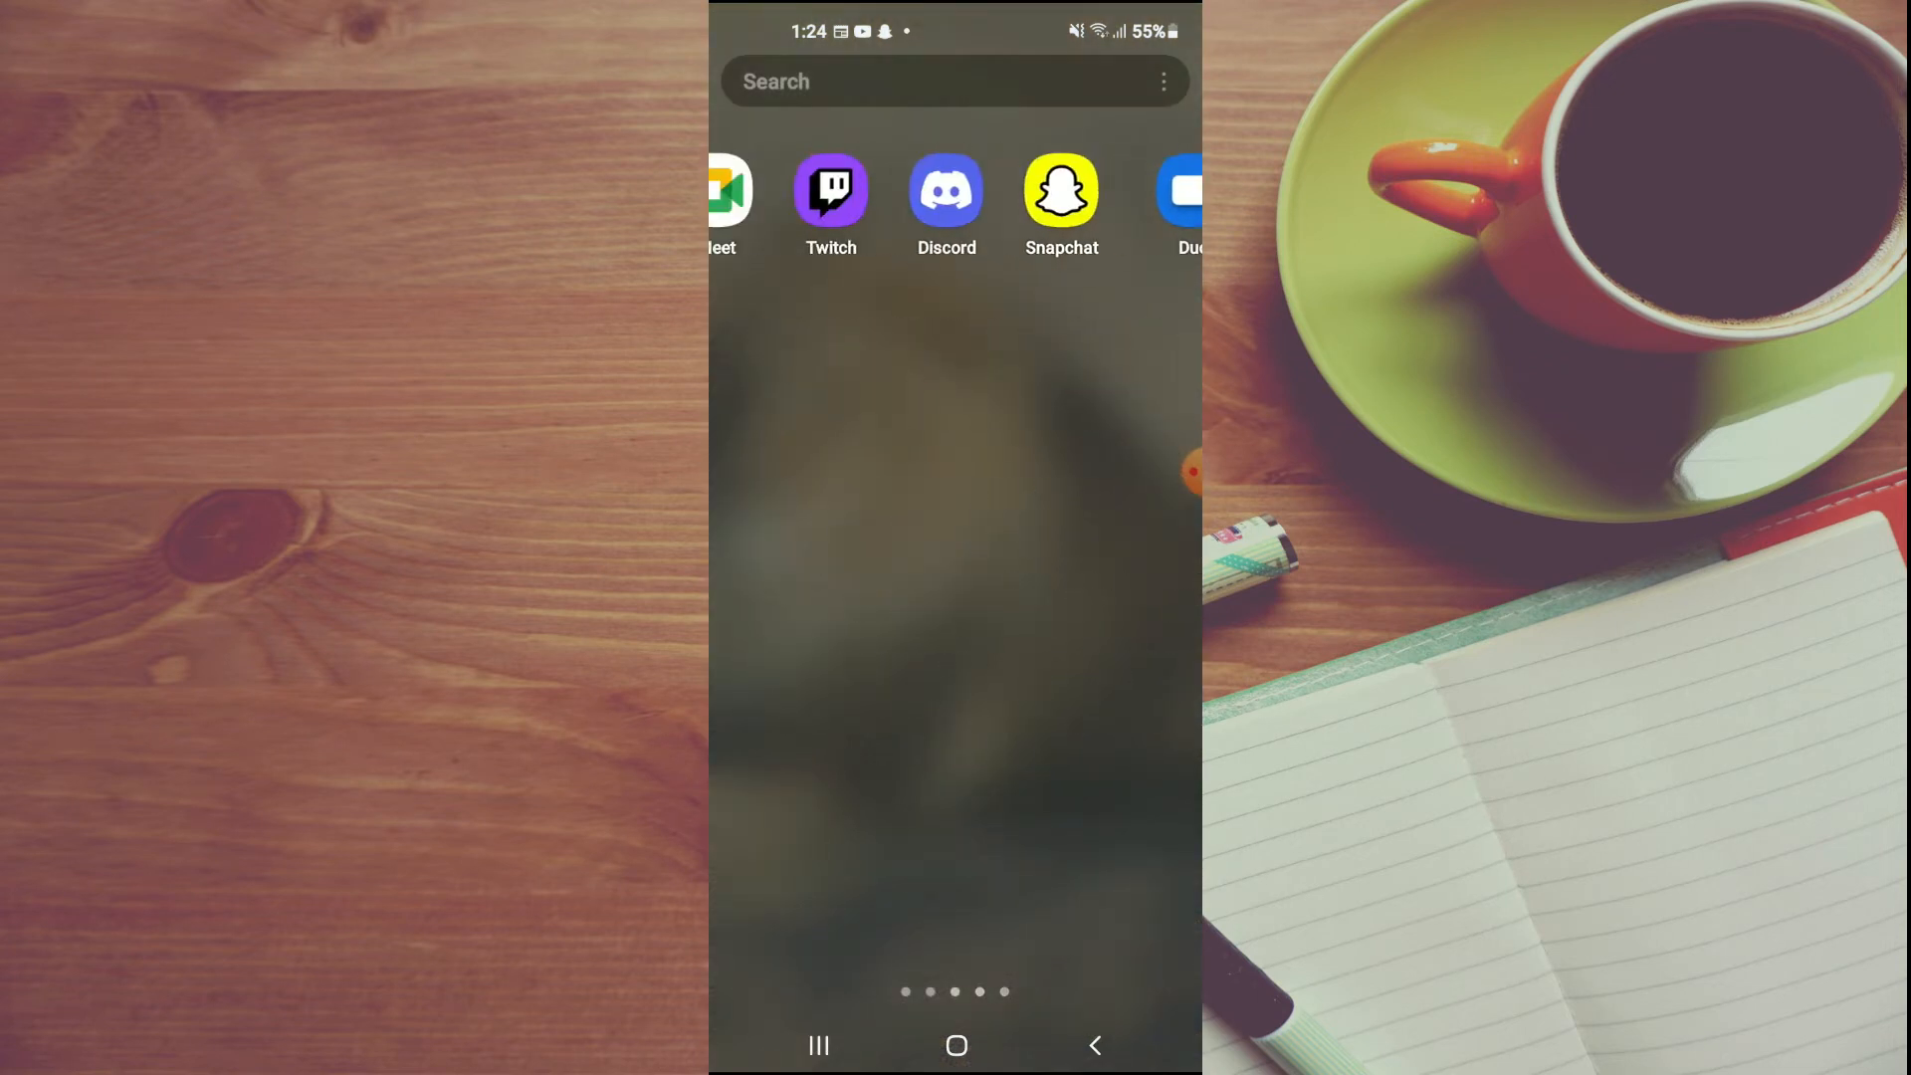
scroll("right", 3)
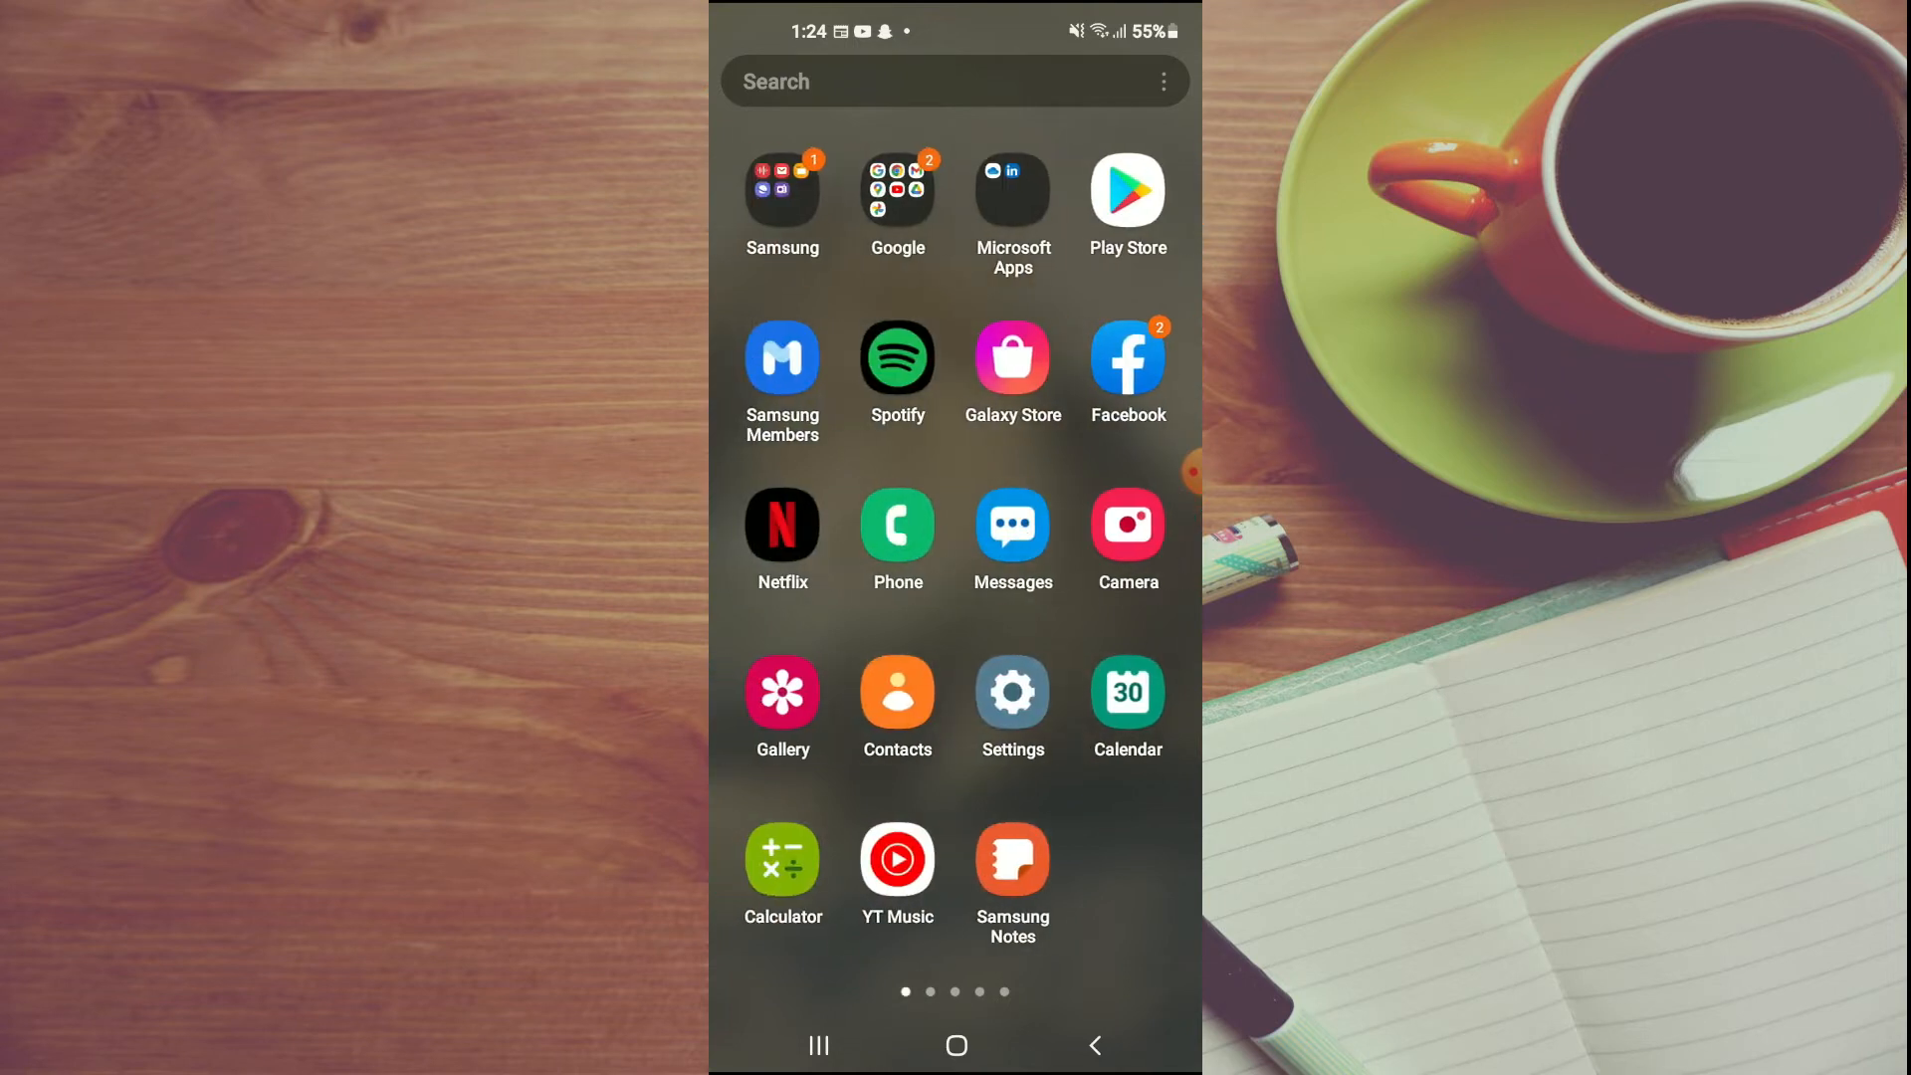
left_click(1011, 691)
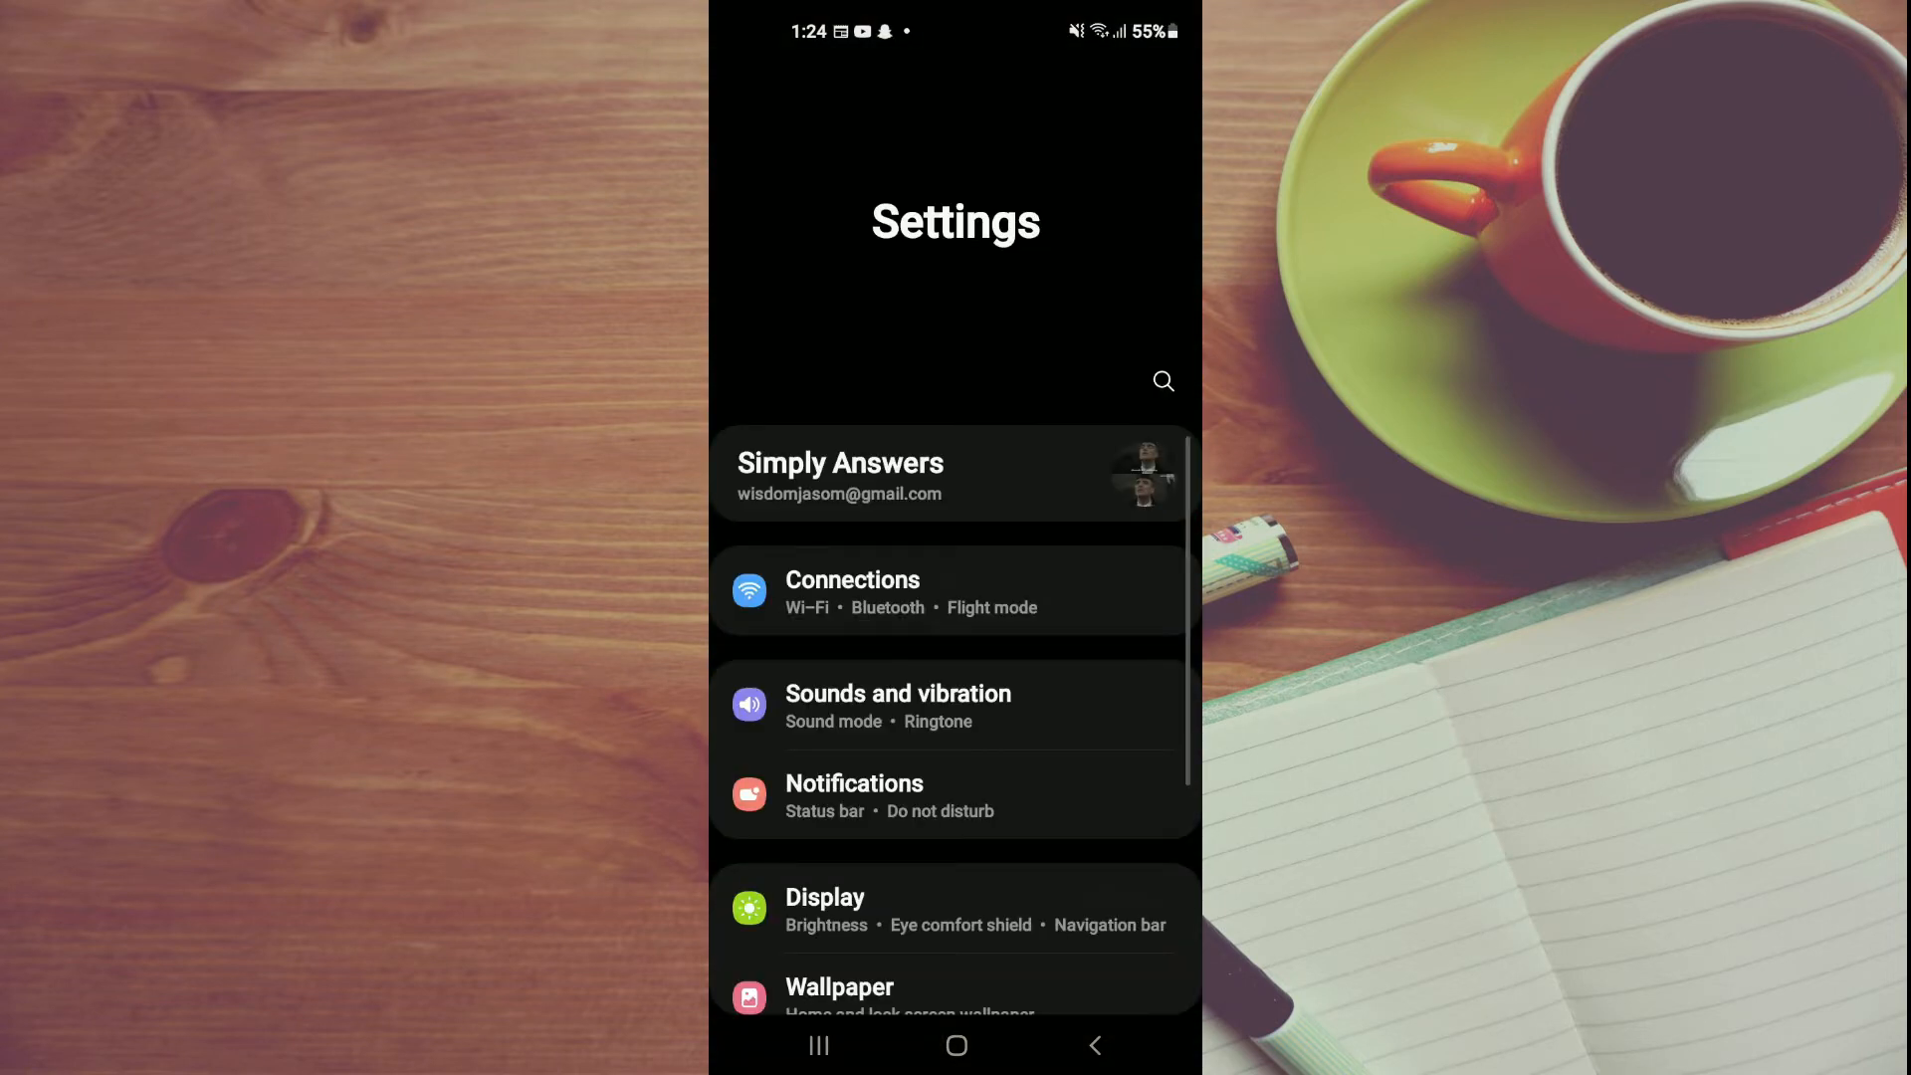
scroll("down", 3)
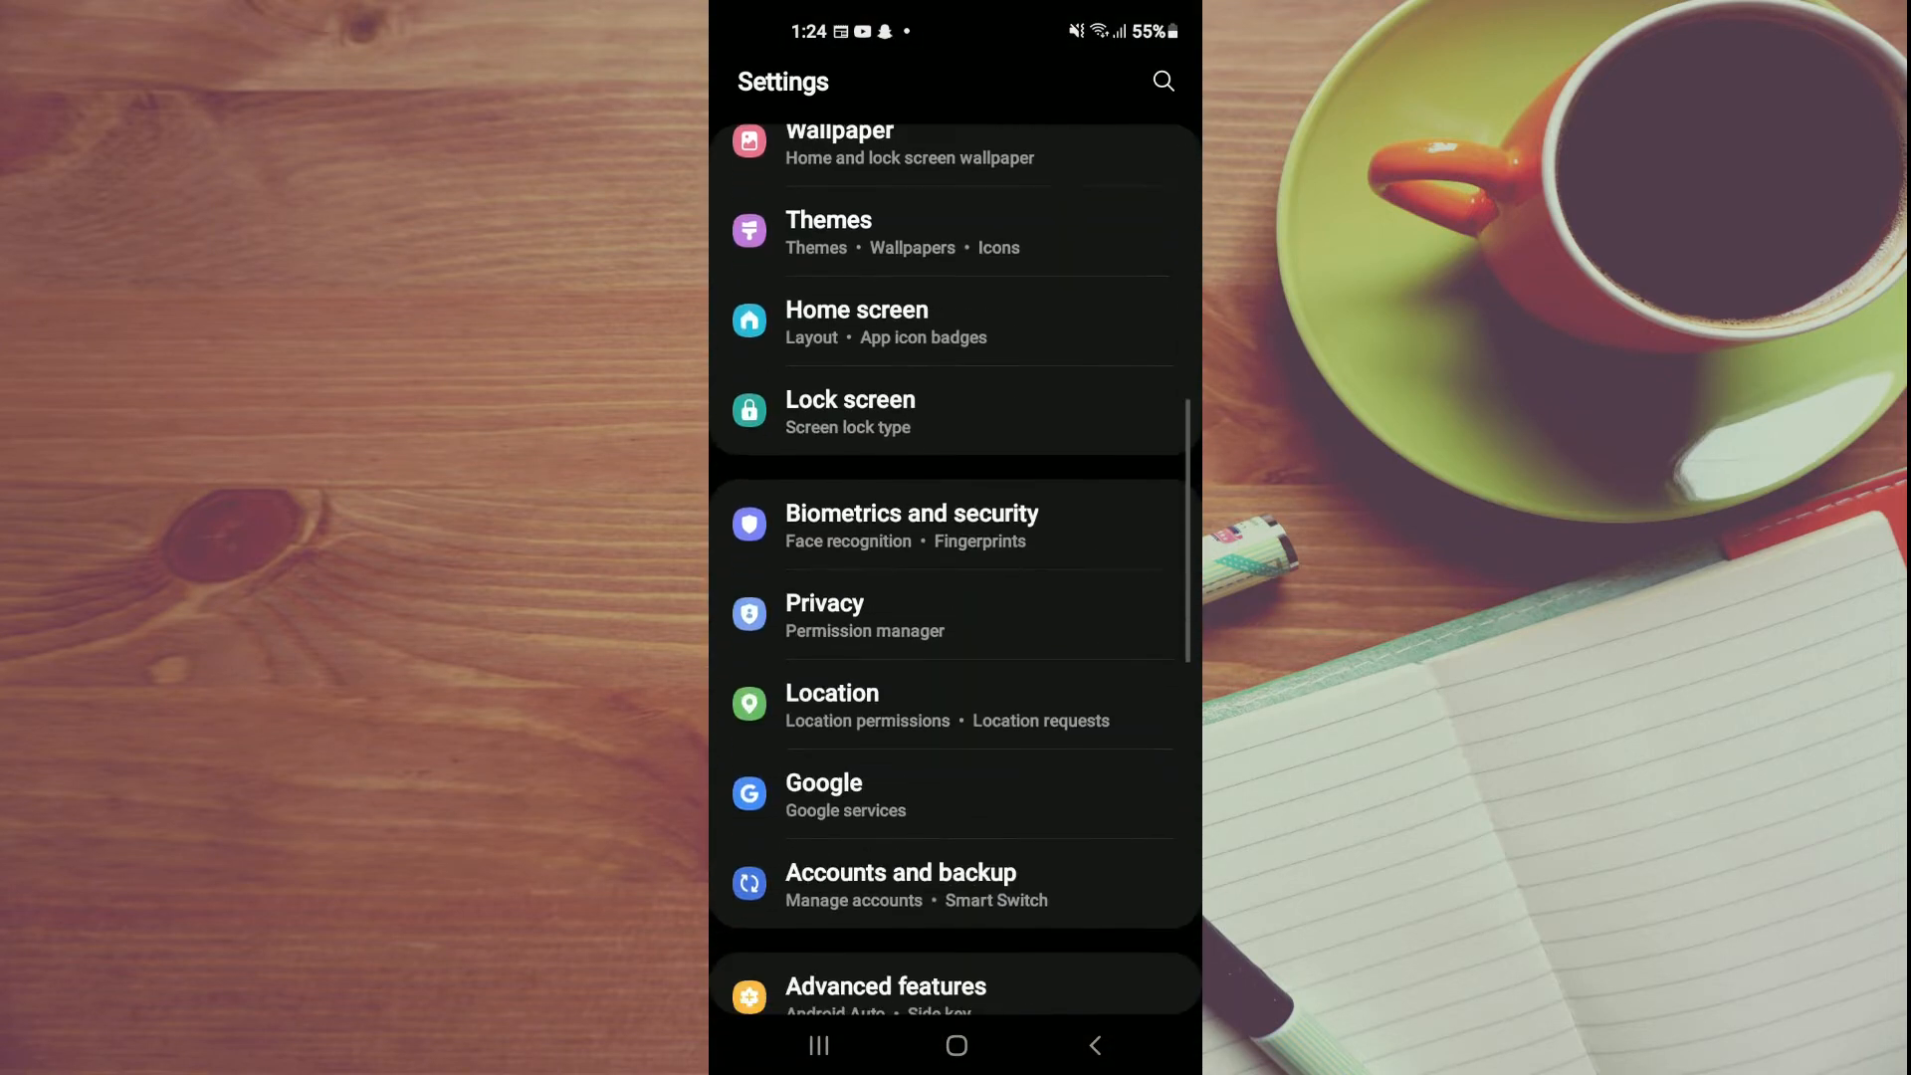
scroll("down", 3)
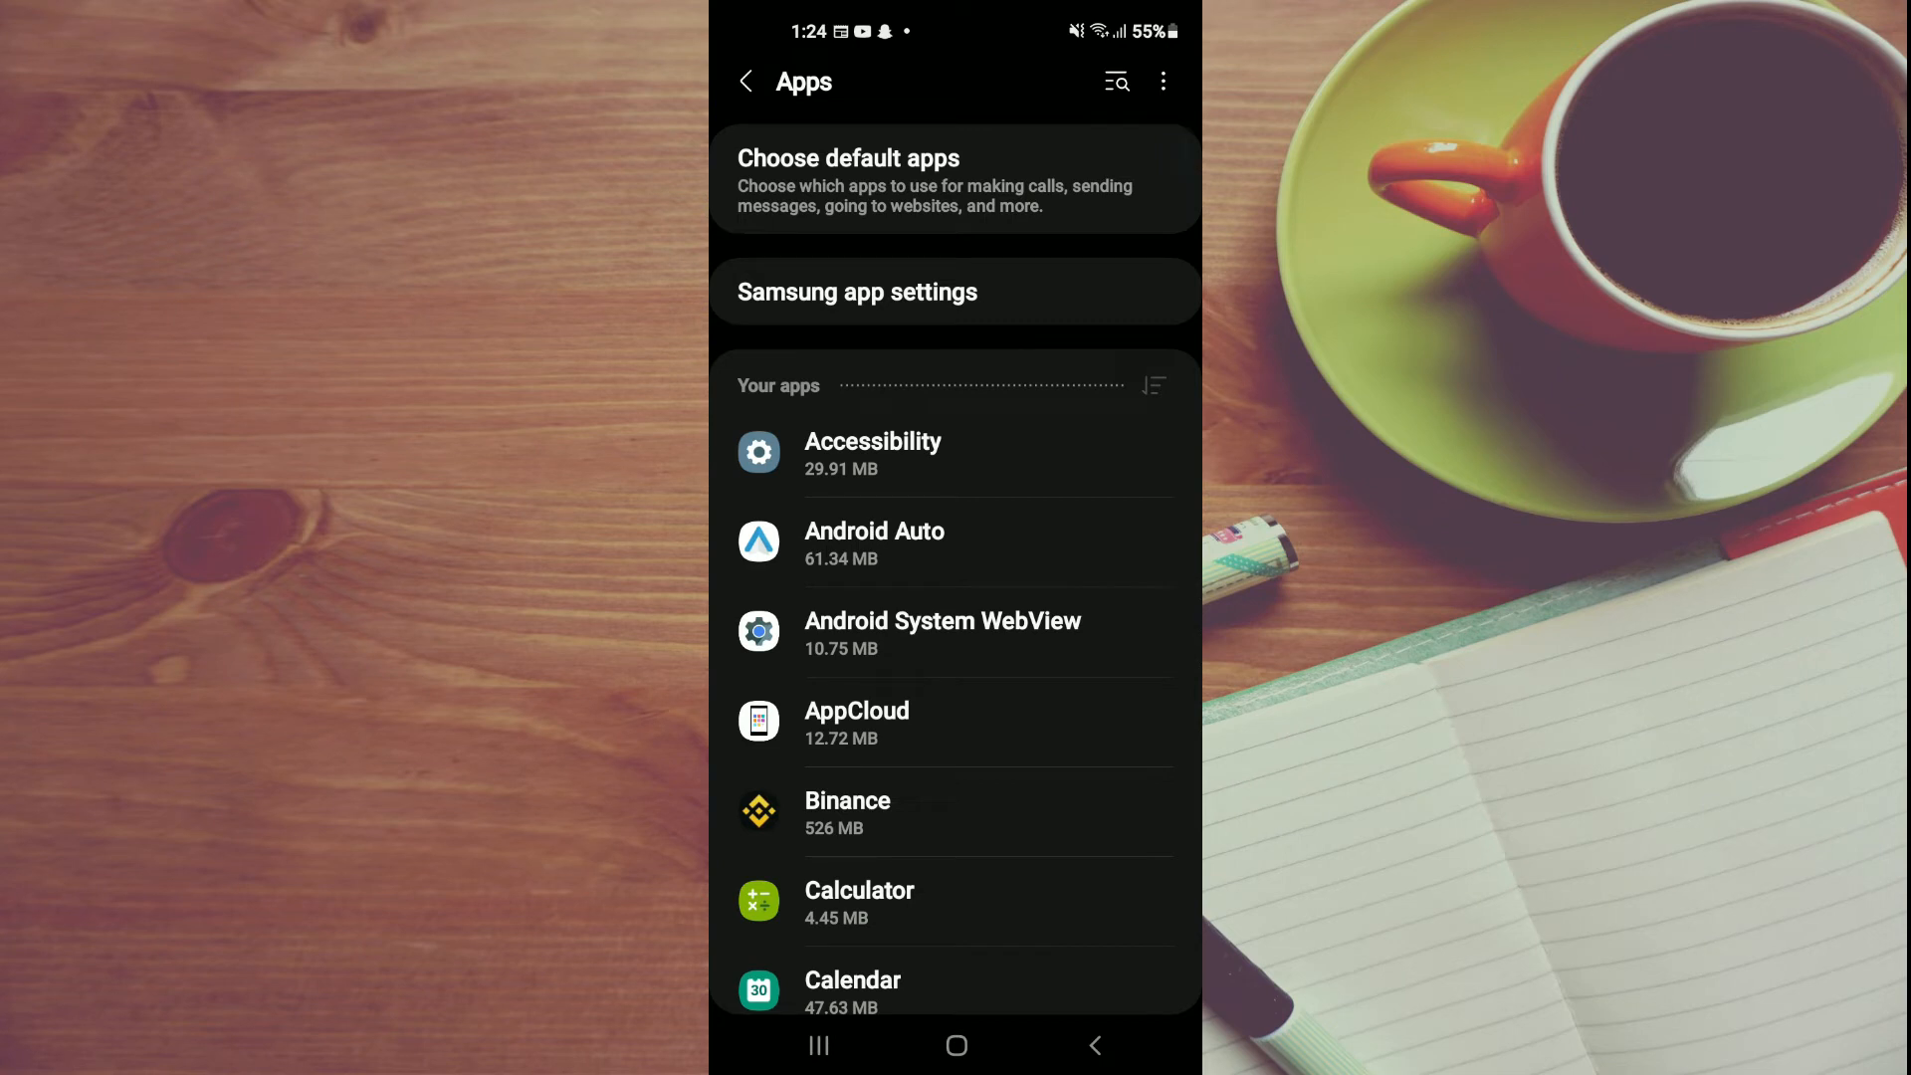
Search apps for 'face', select Facebook and view its storage: 176 MB app, 265 MB data
left_click(1117, 81)
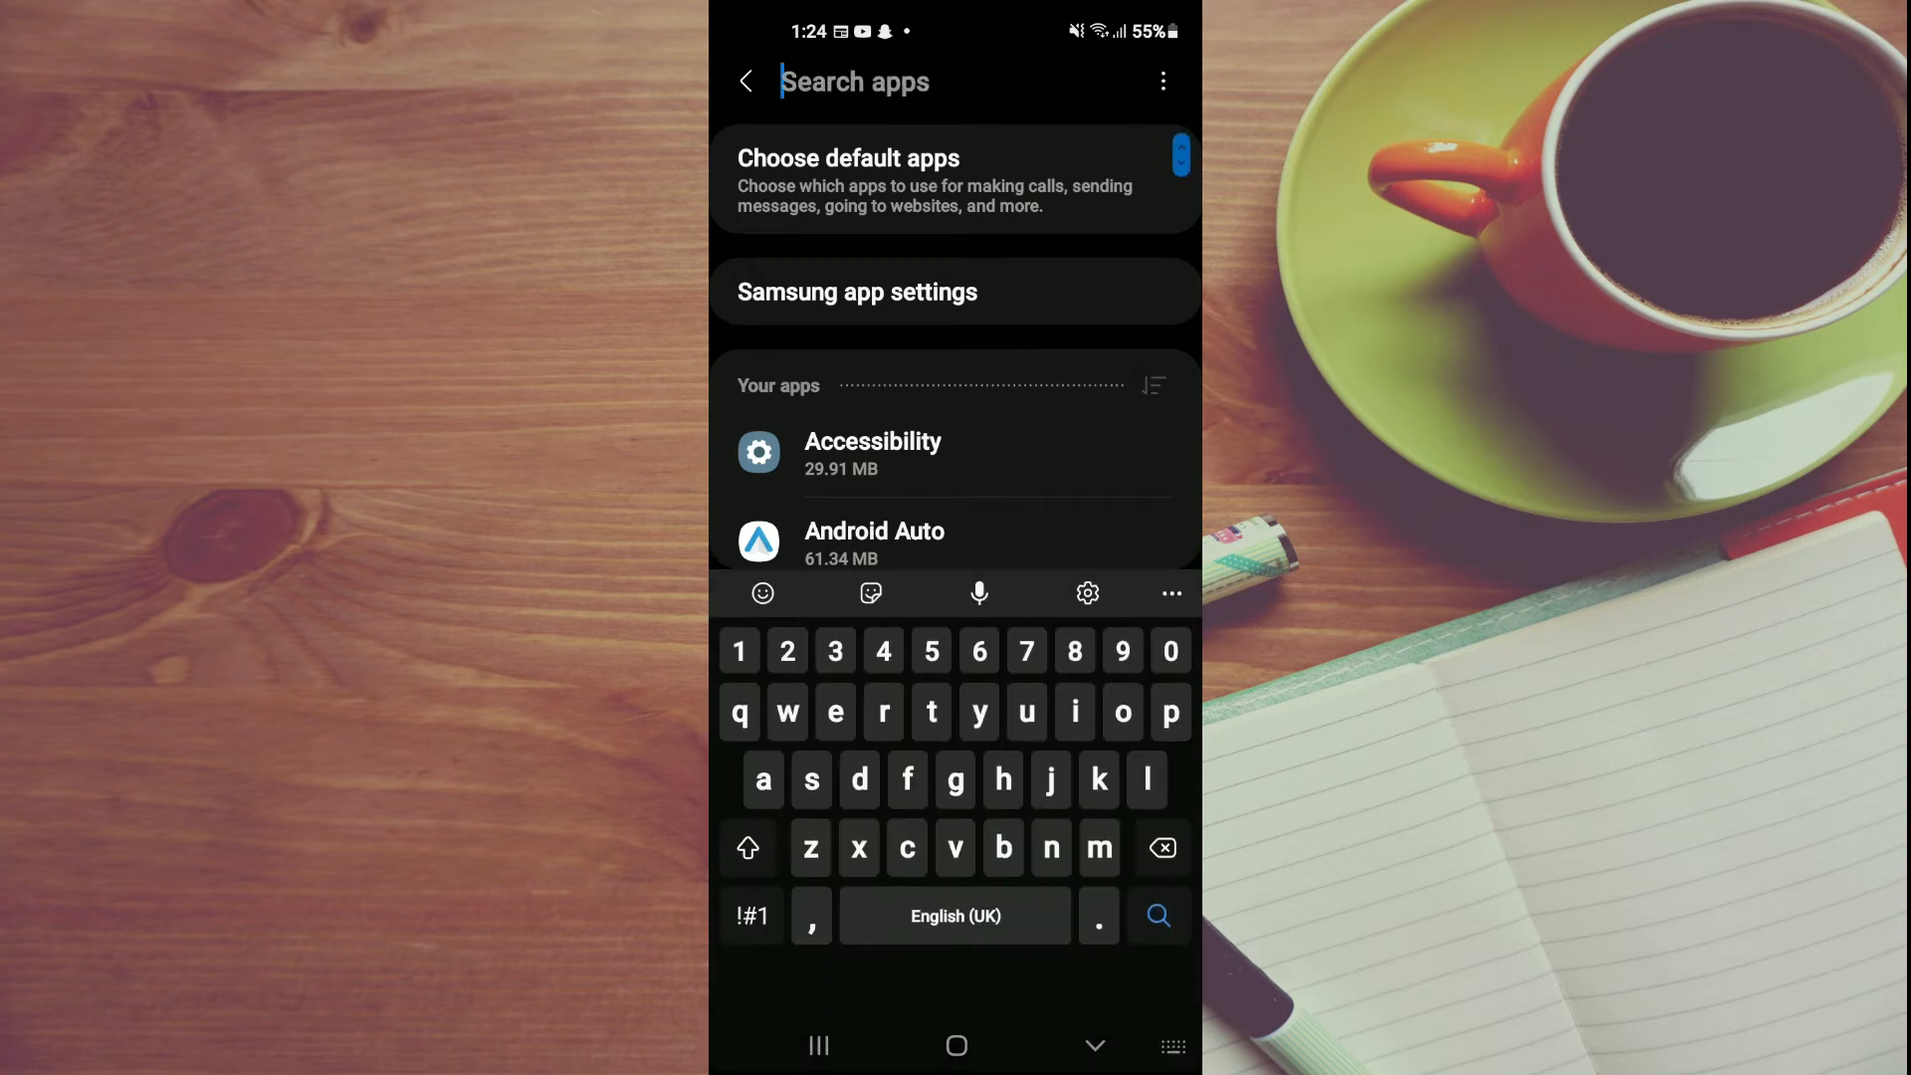
type("face")
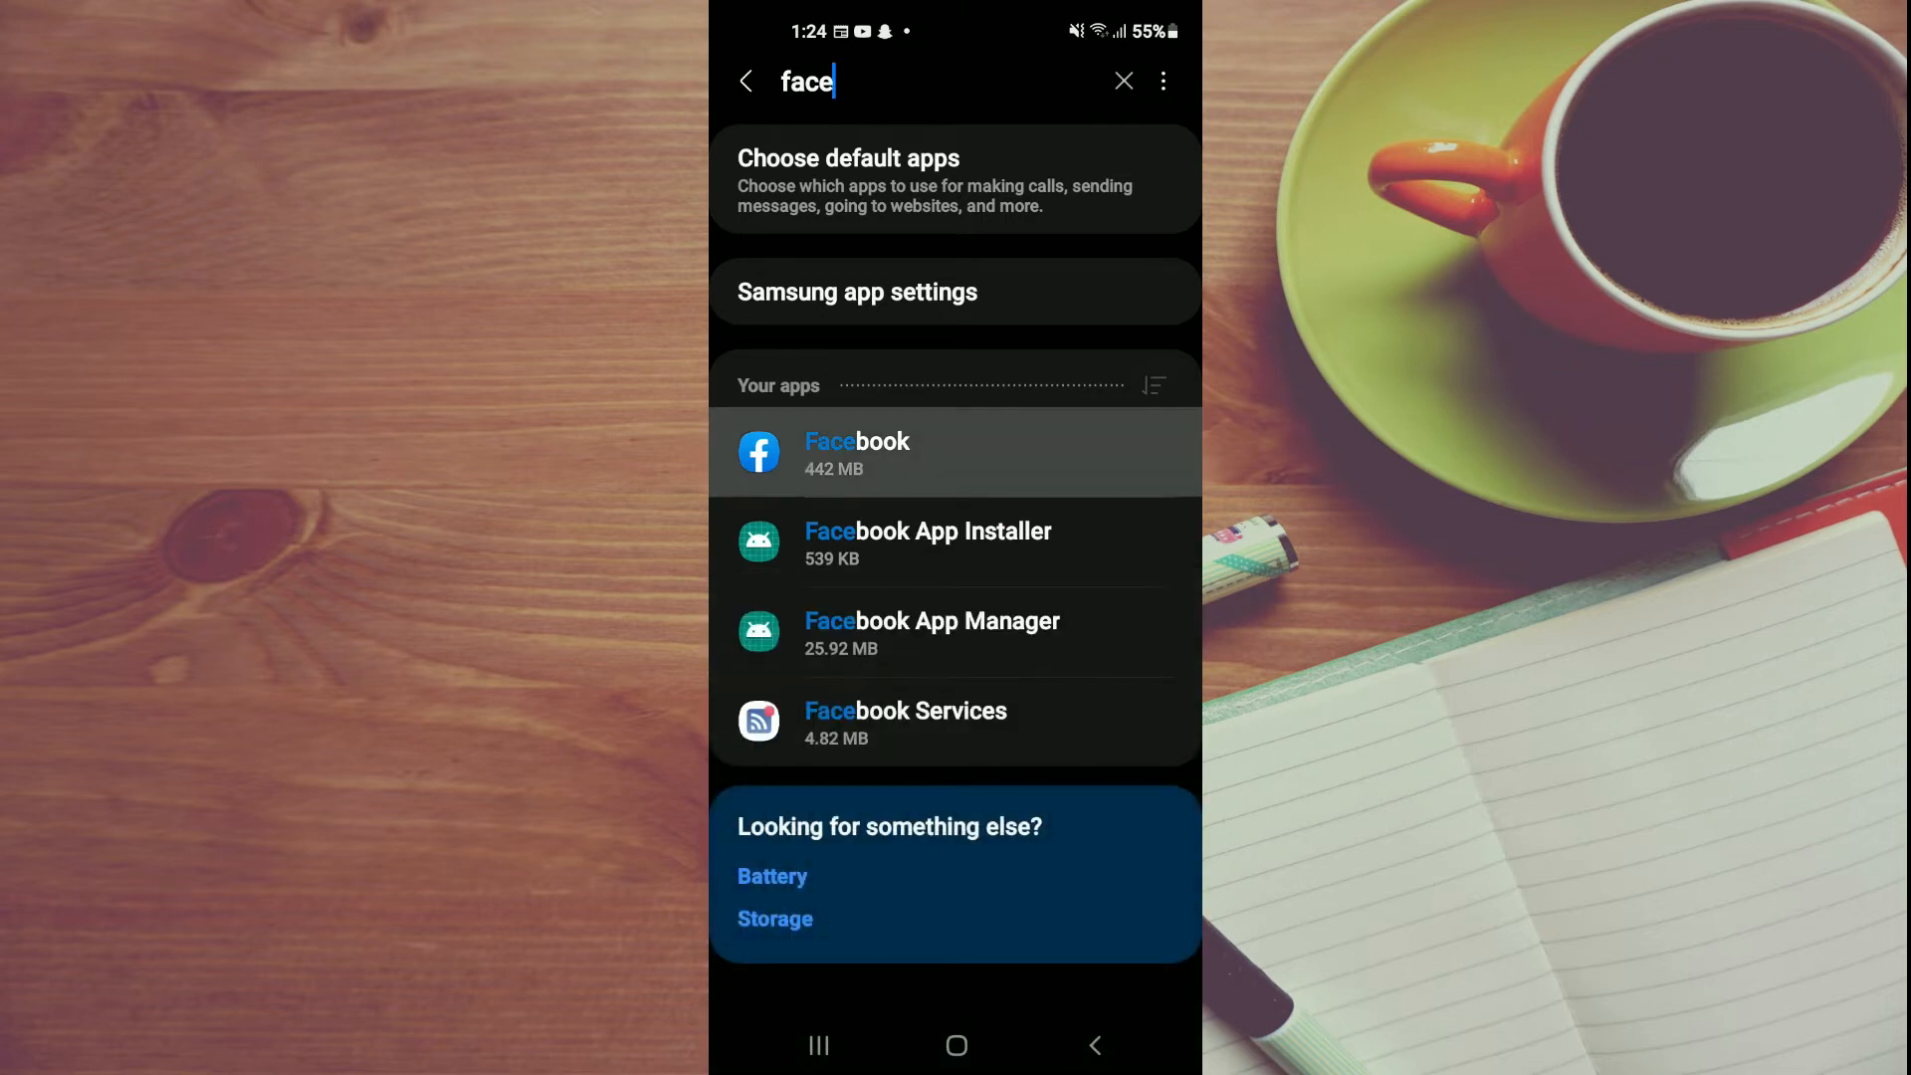
left_click(896, 454)
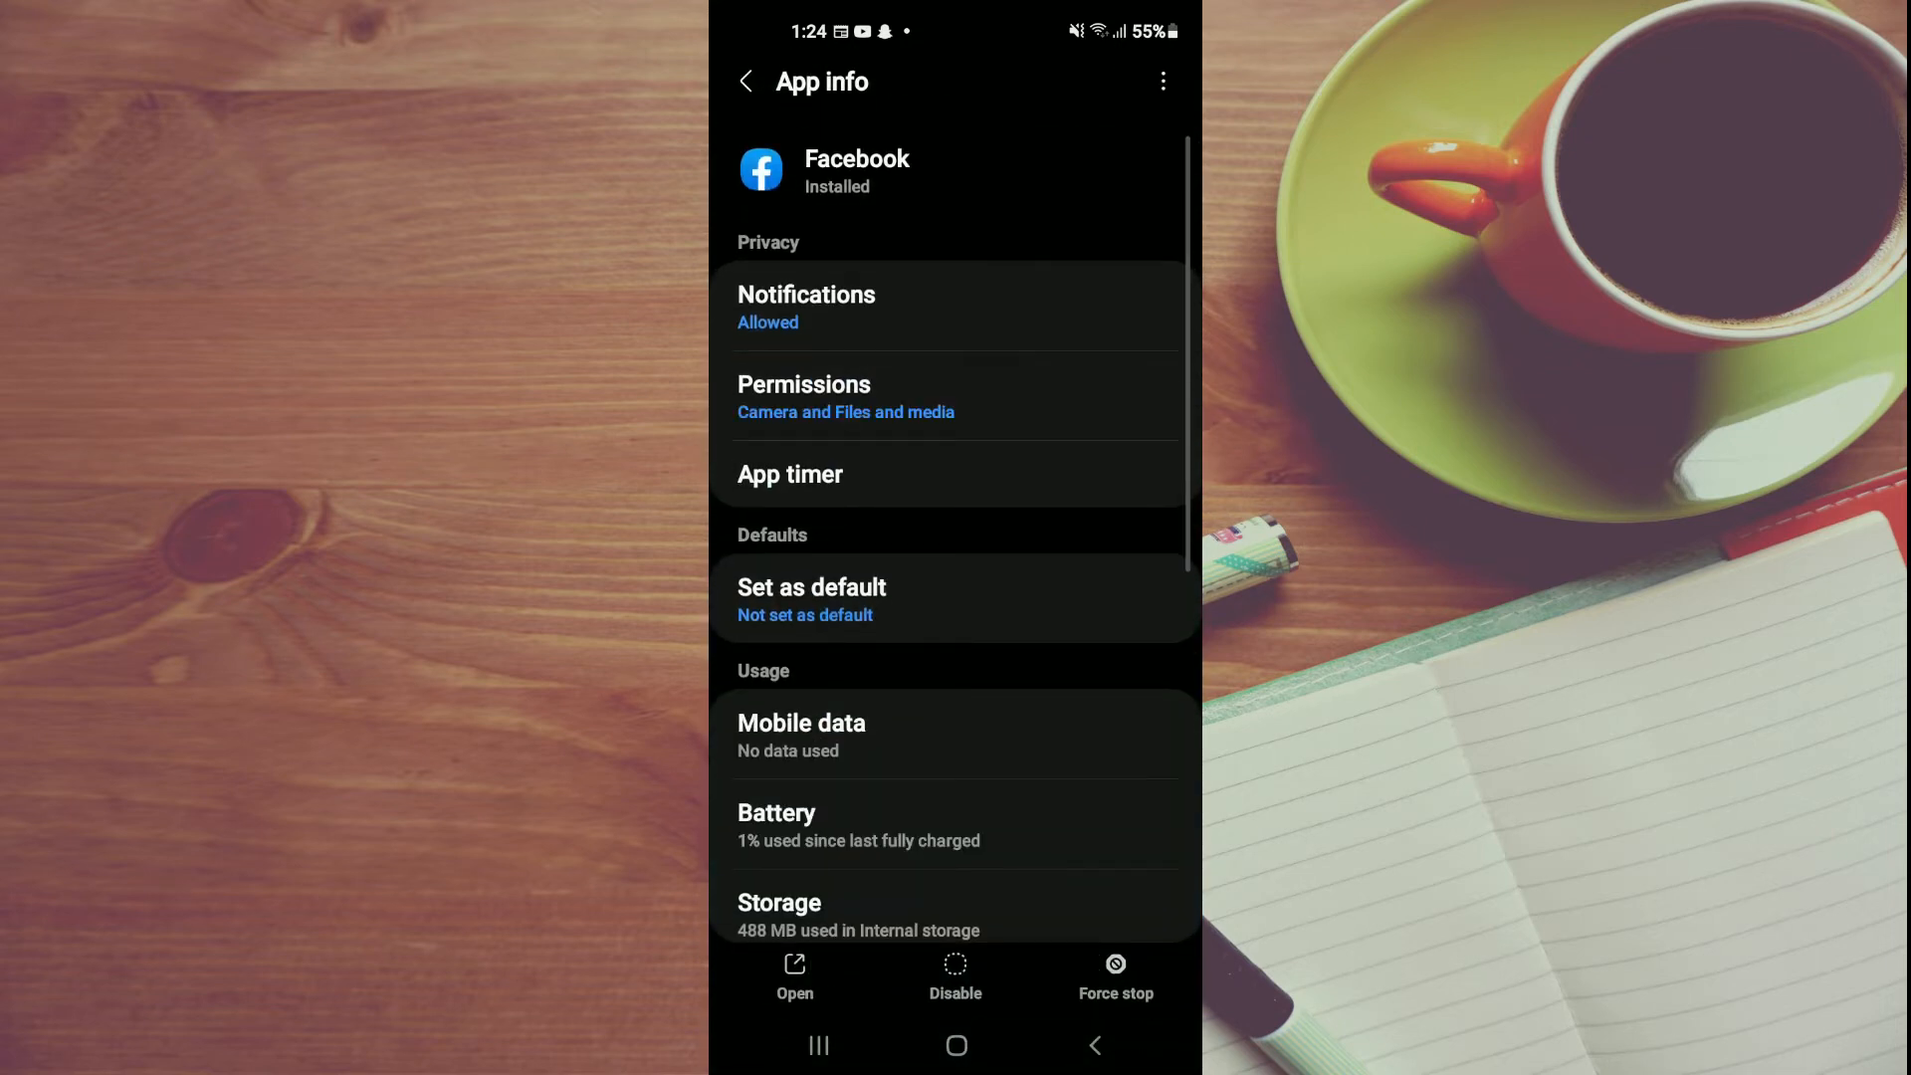
scroll("down", 3)
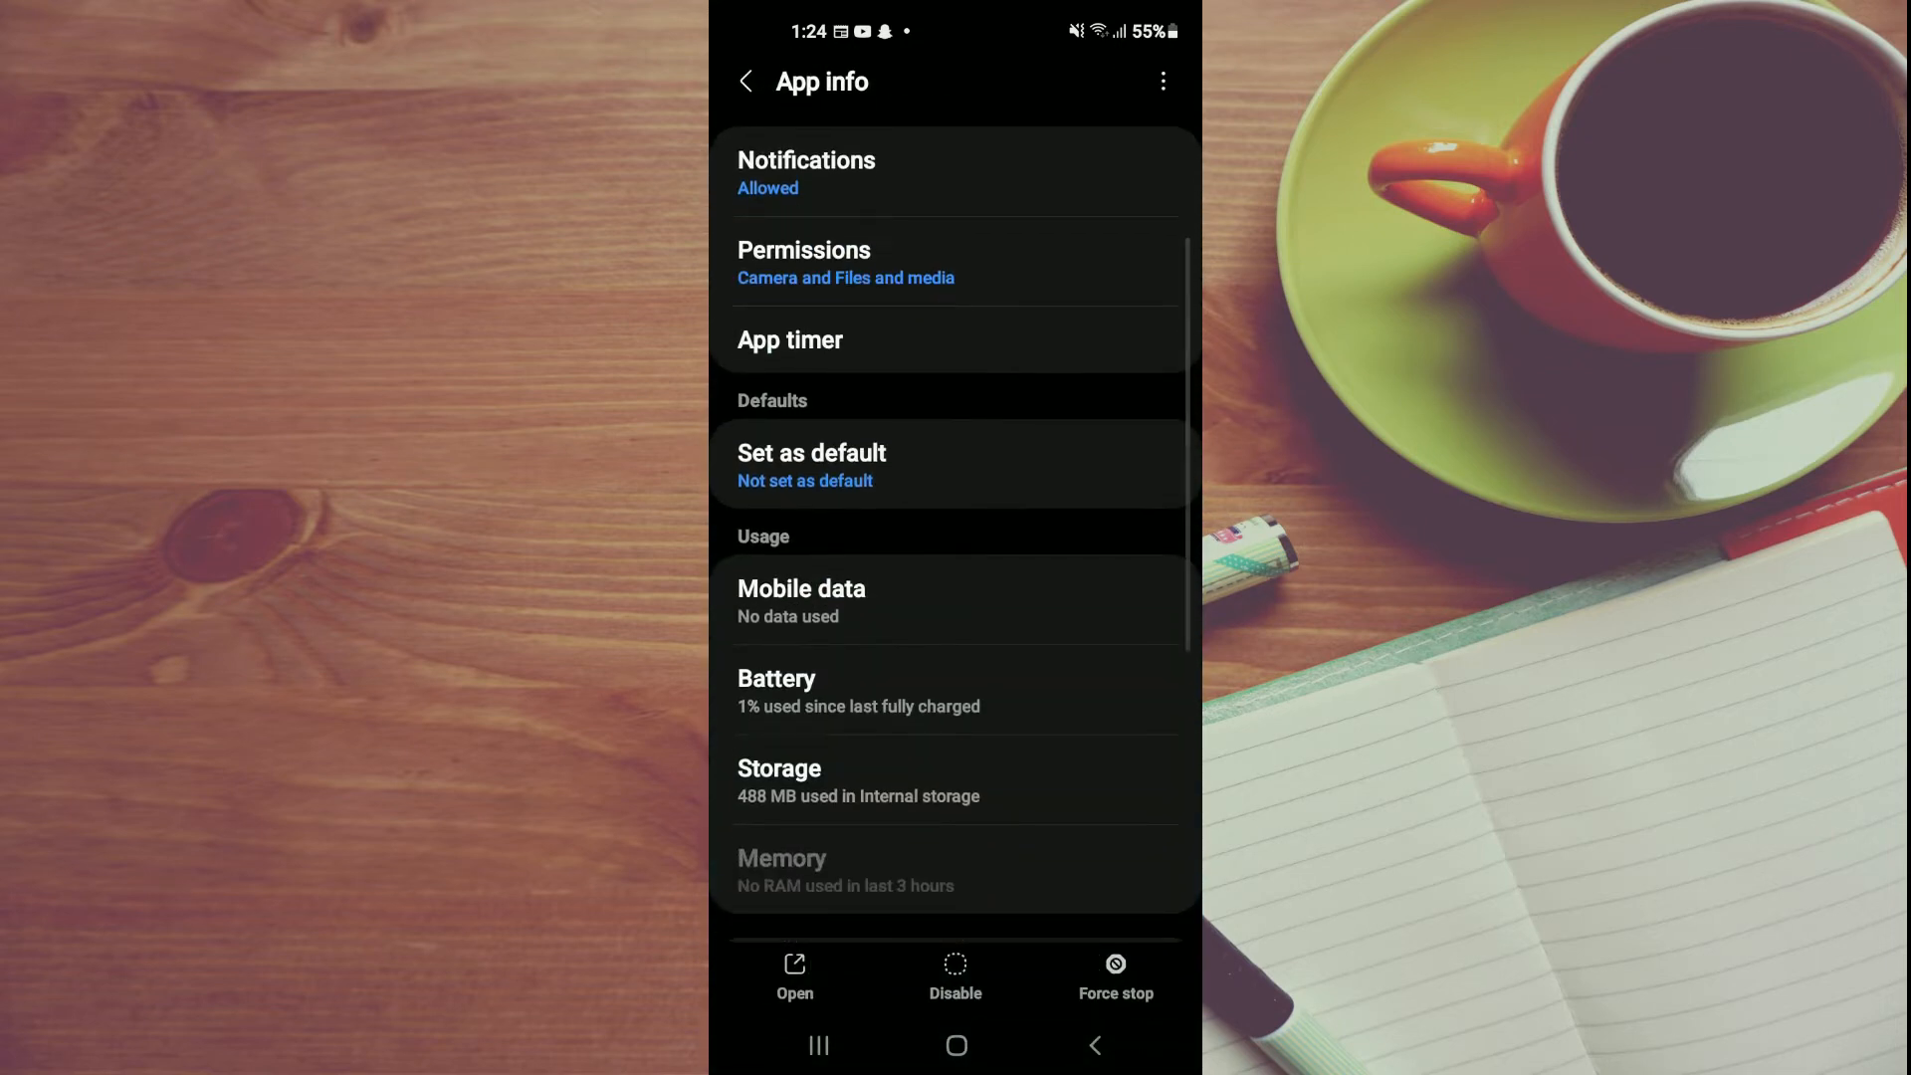
left_click(778, 768)
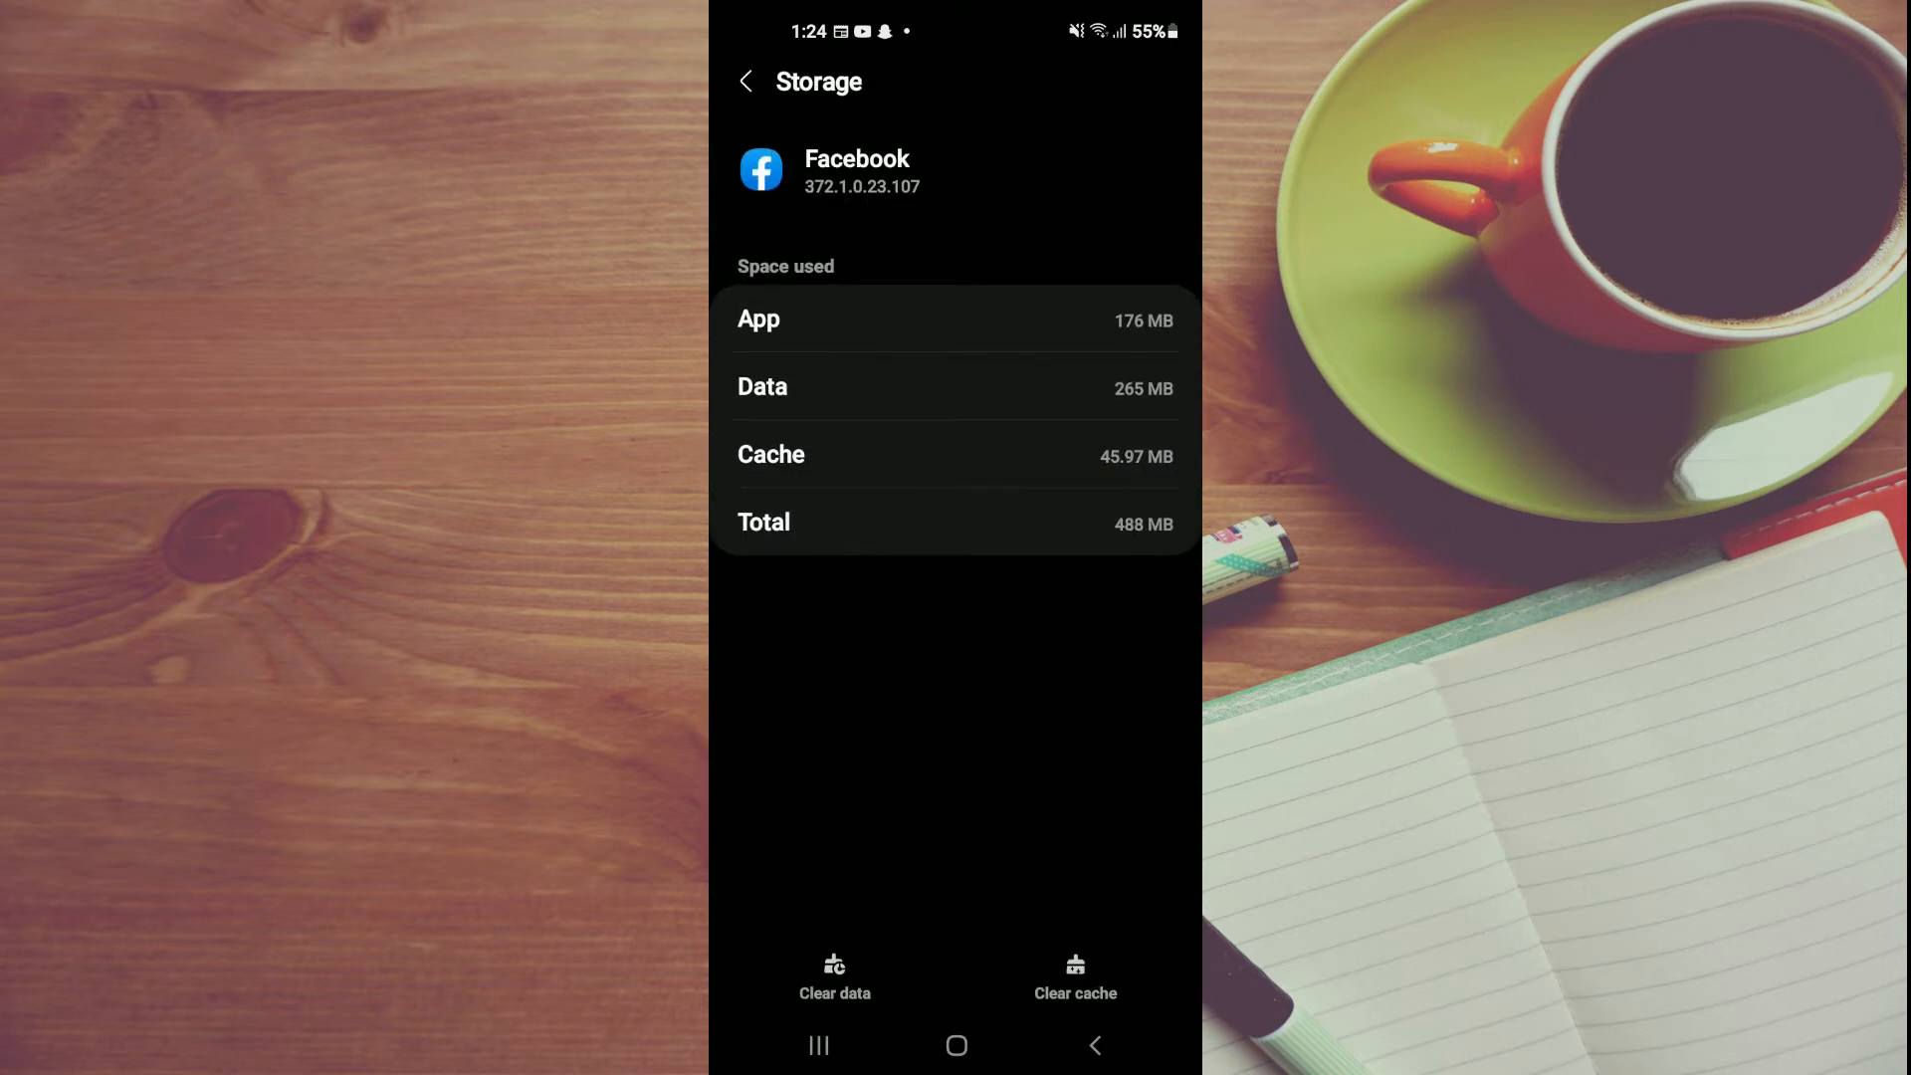
Clear all of Facebook's data and confirm the permanent deletion warning
left_click(834, 977)
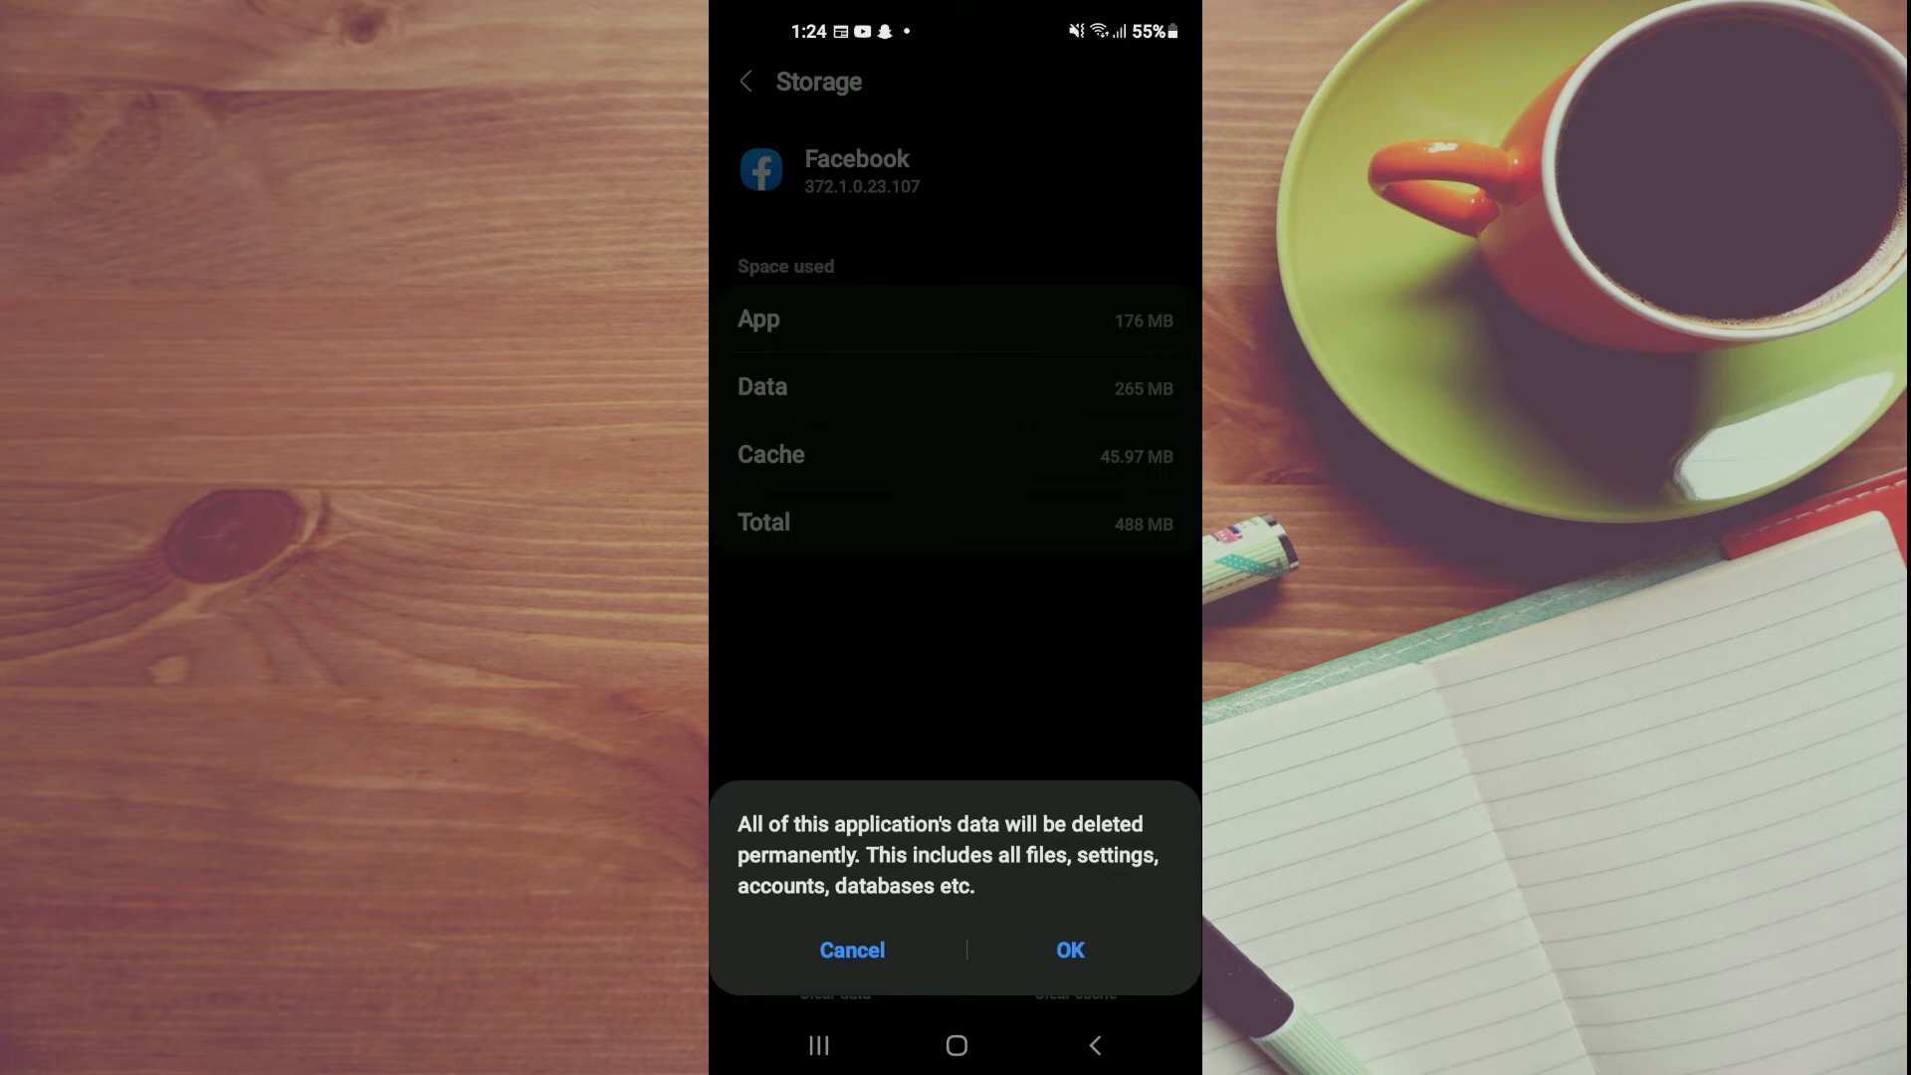
left_click(852, 949)
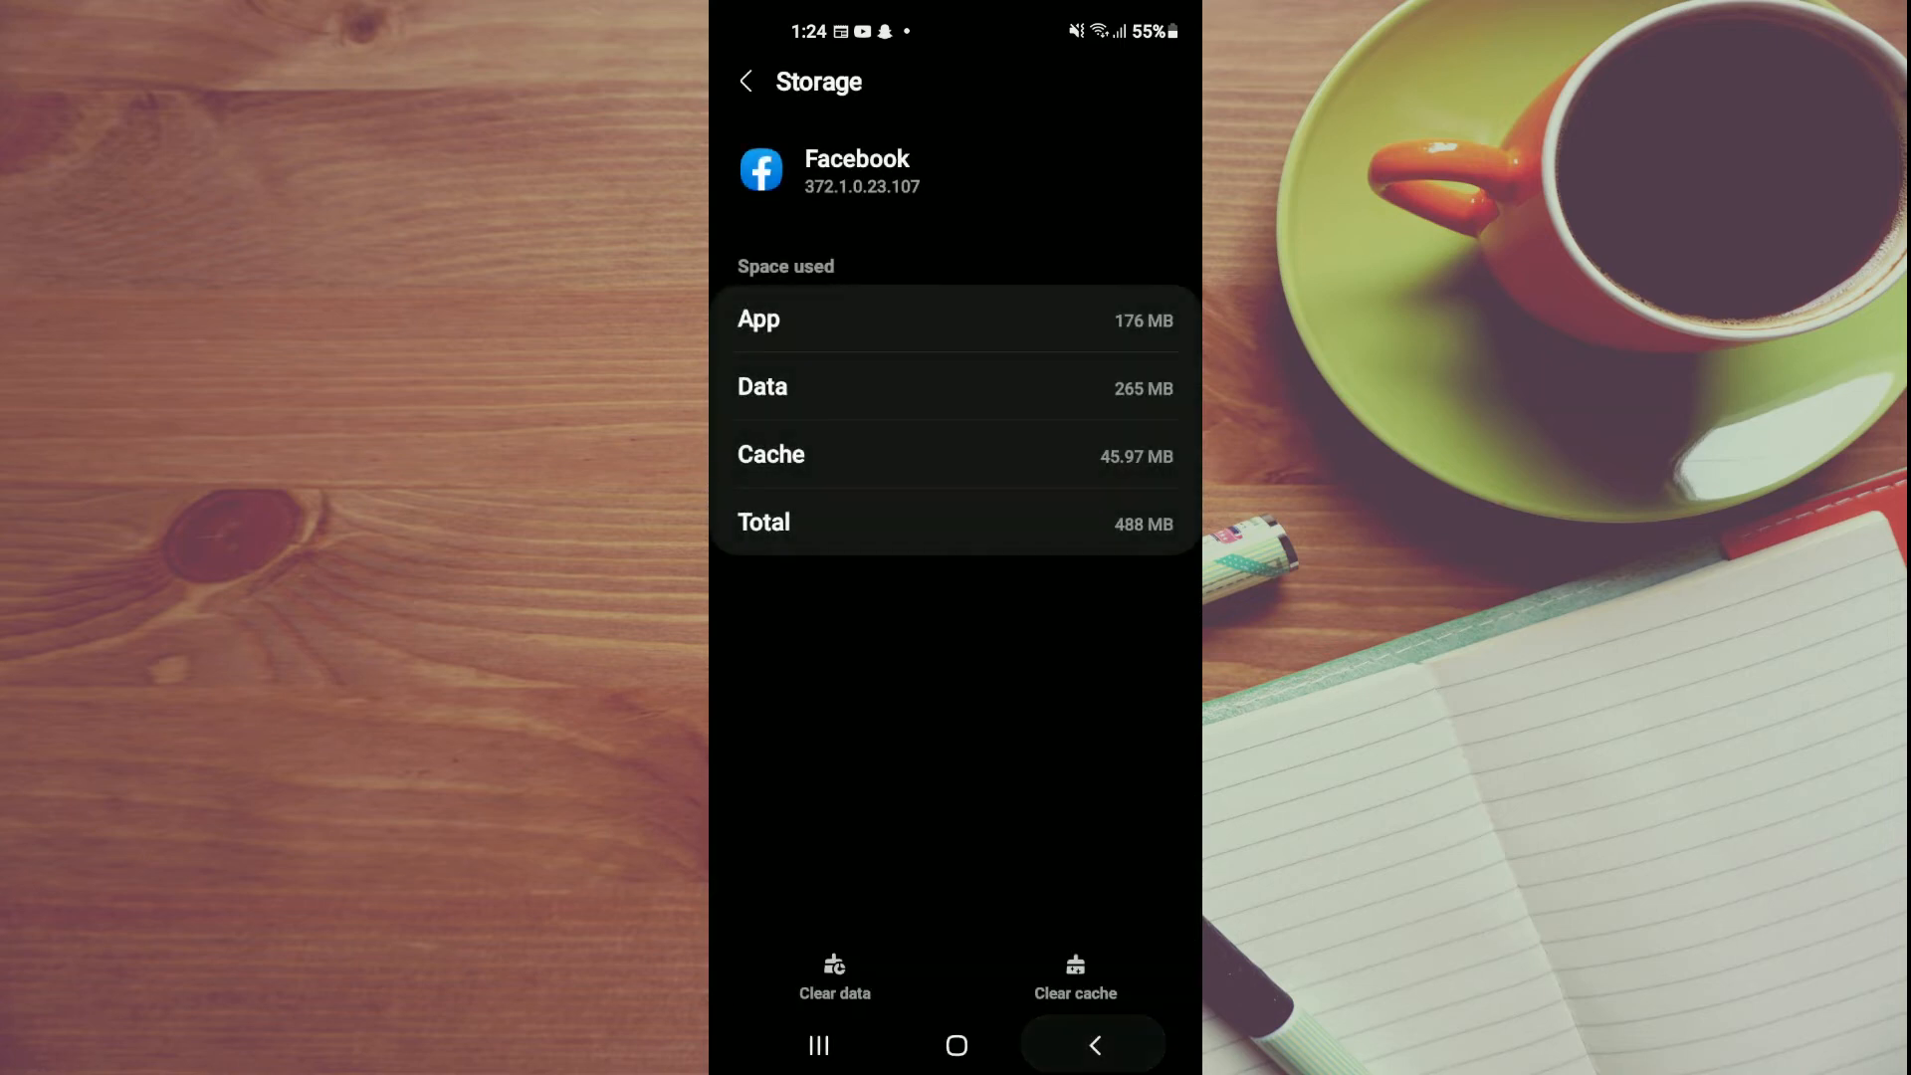
Allow Facebook camera access only while using the app, then return to the Apps list
left_click(745, 81)
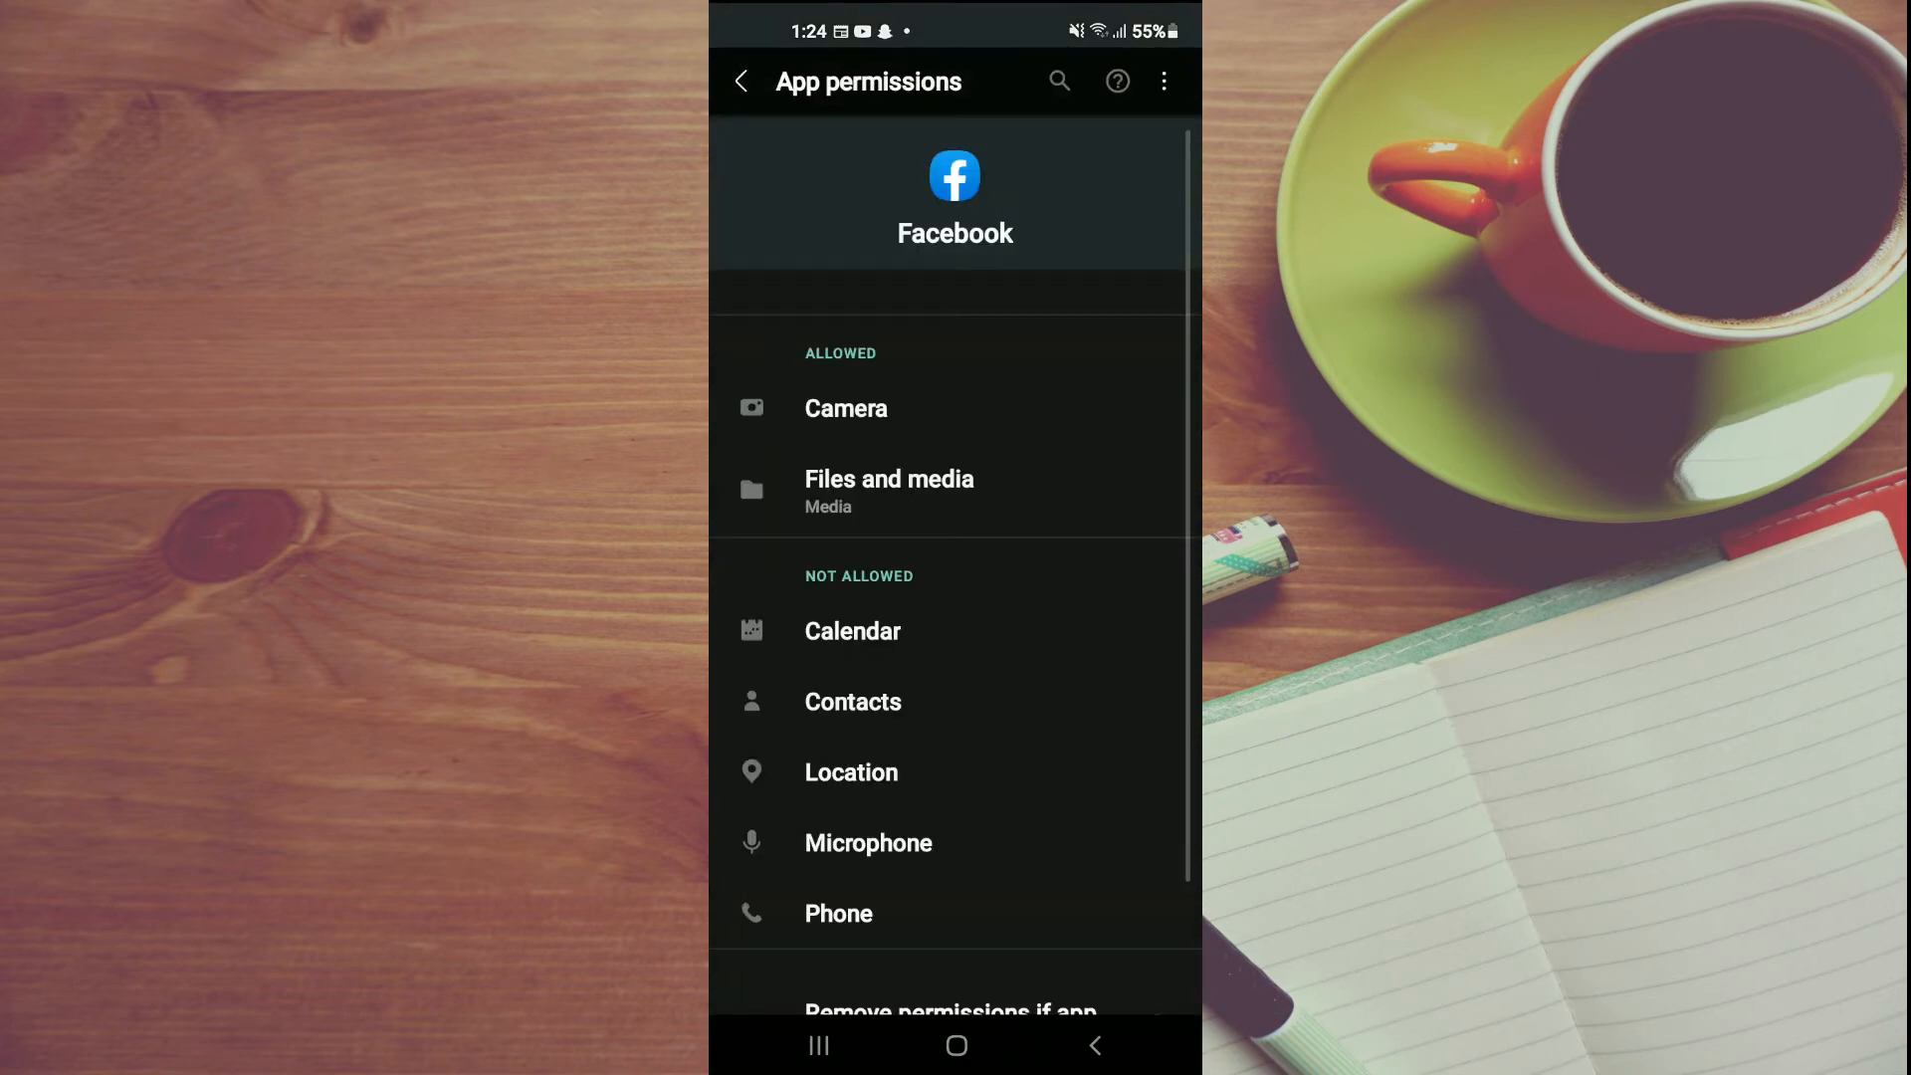
left_click(846, 408)
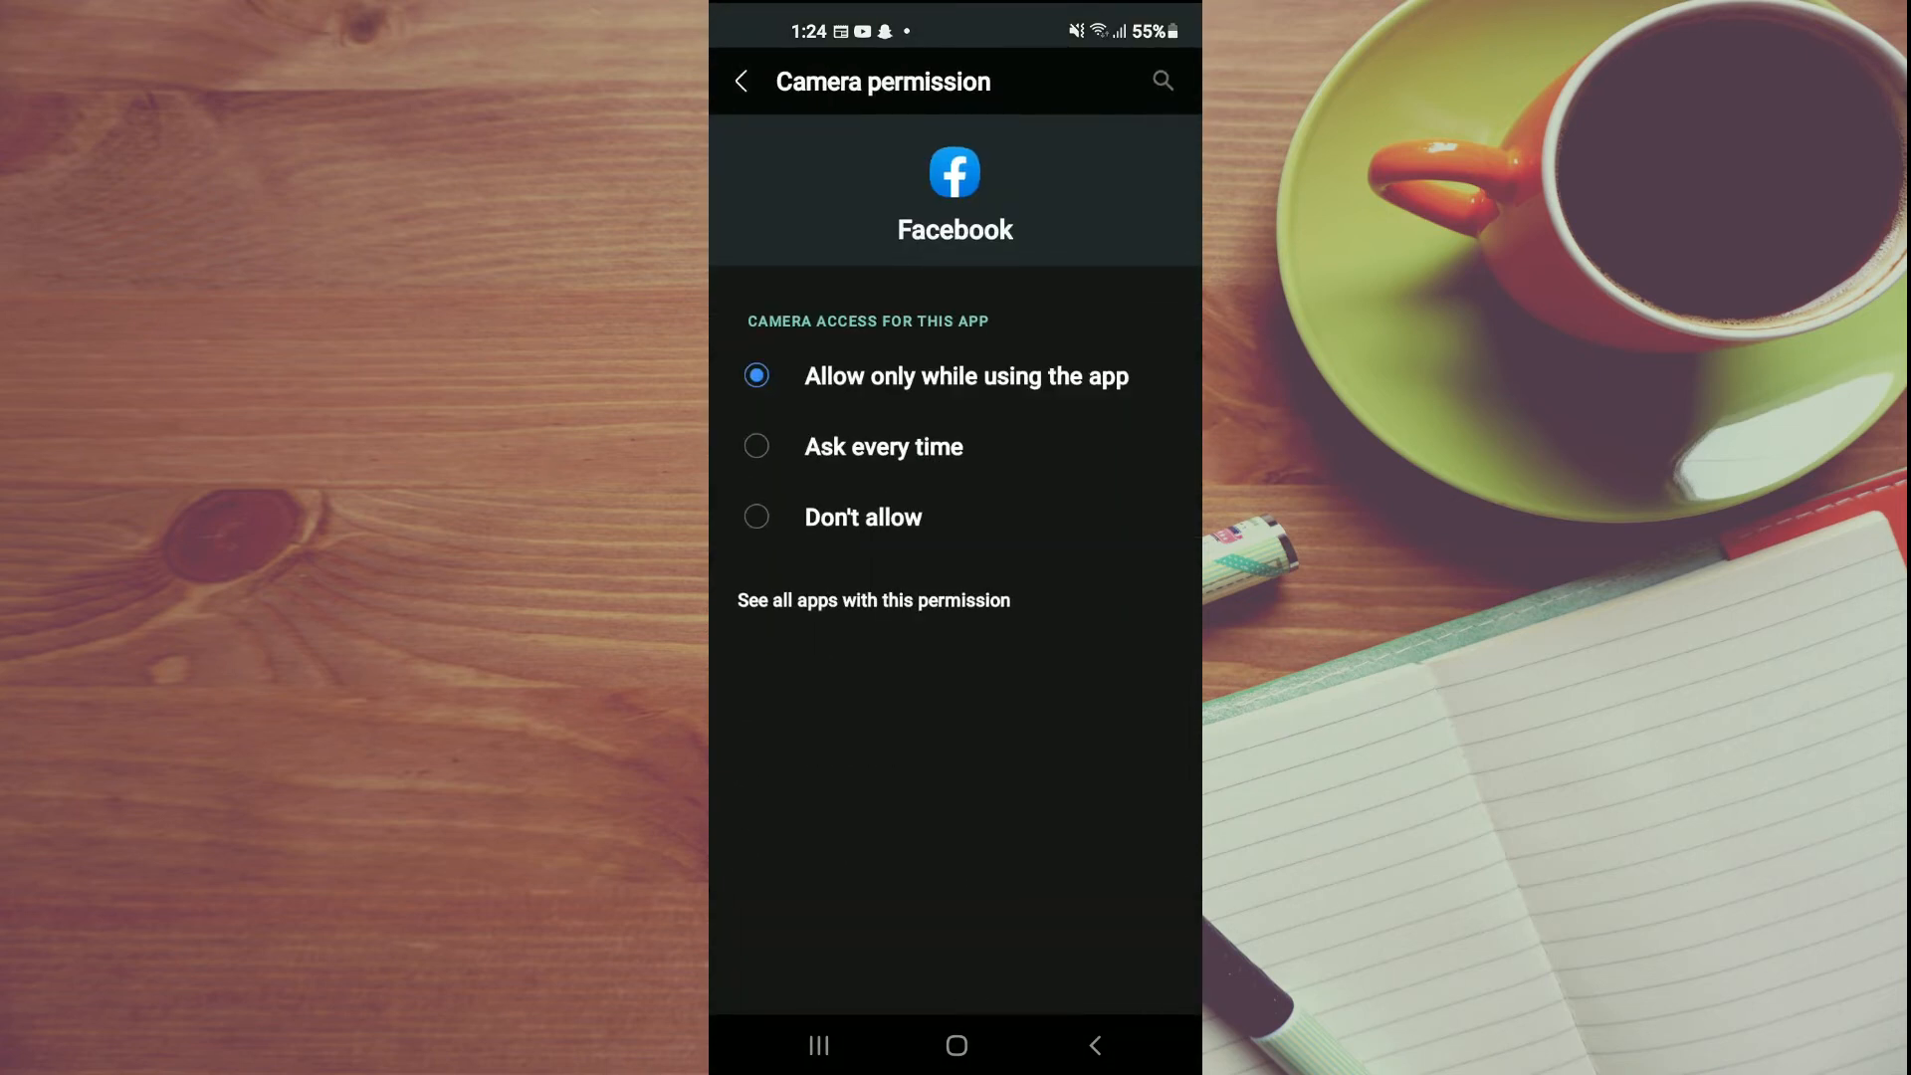
left_click(743, 81)
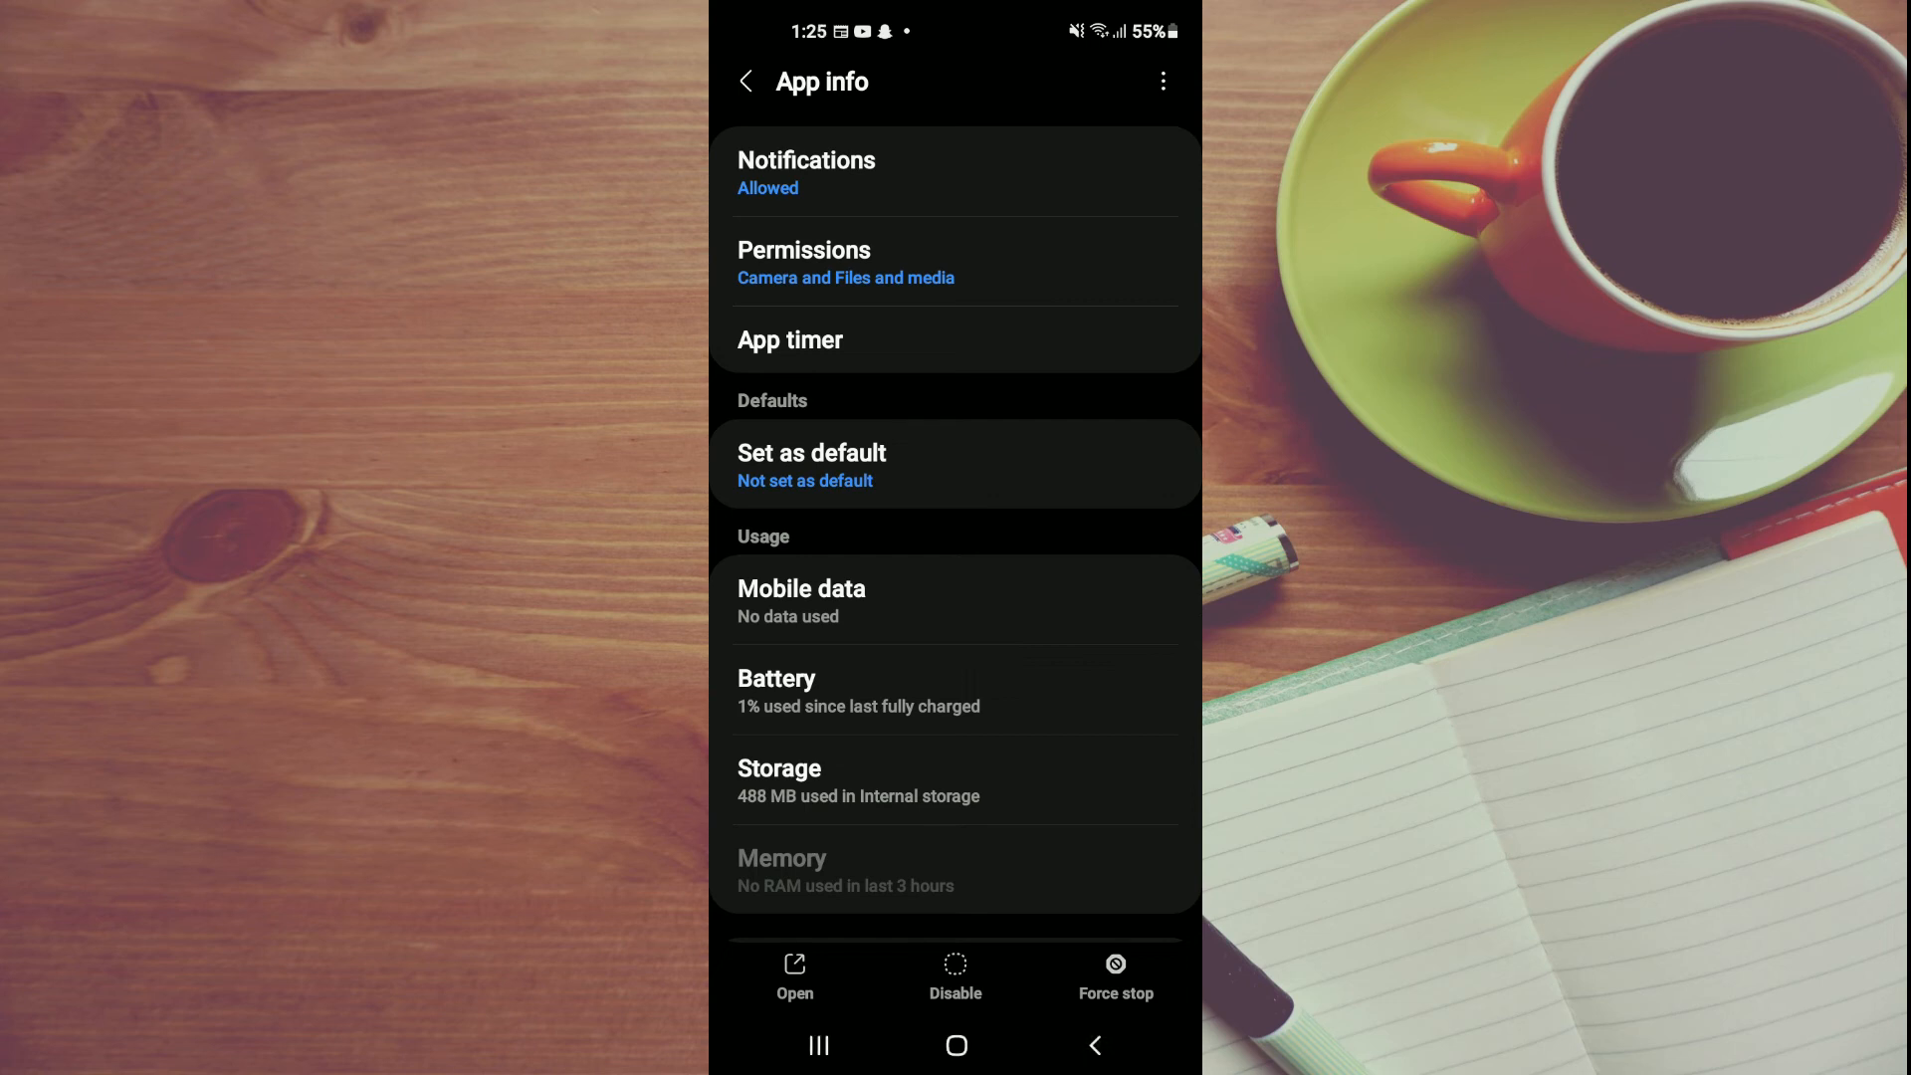
left_click(747, 79)
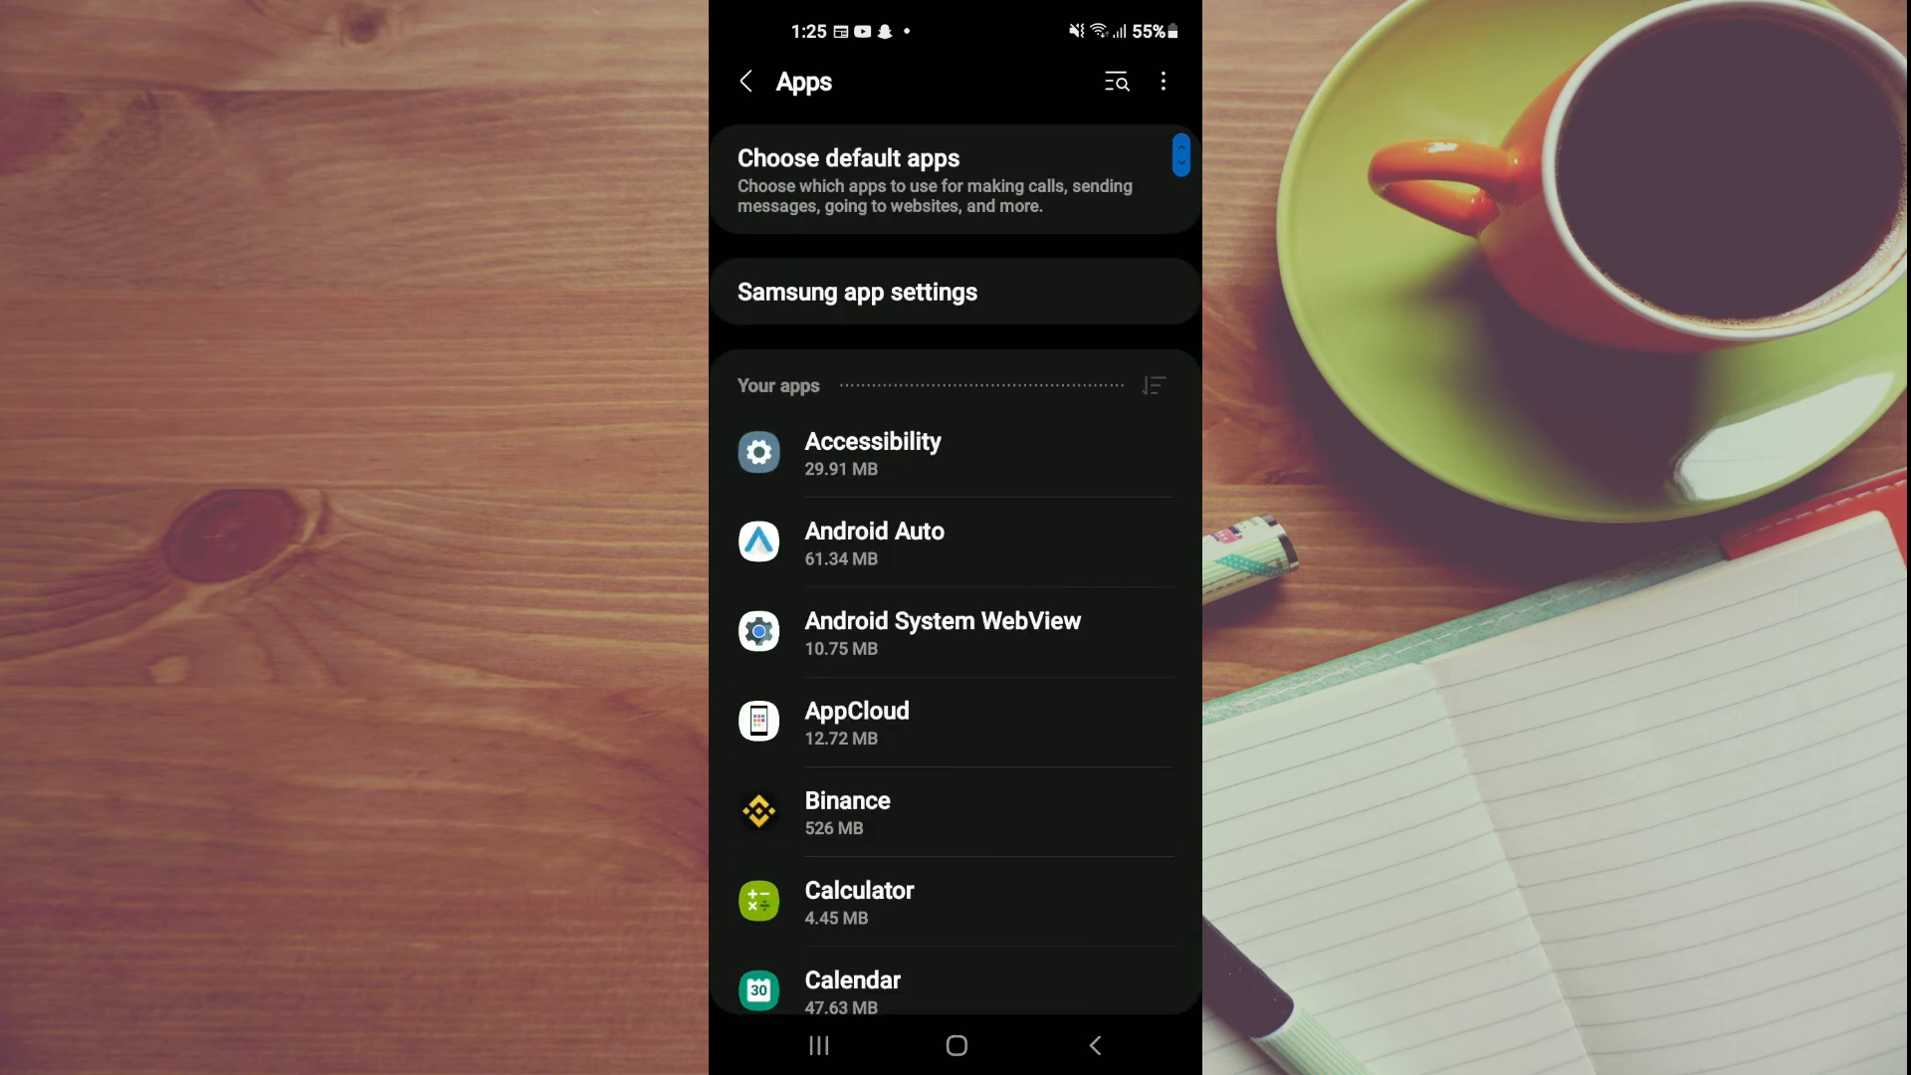